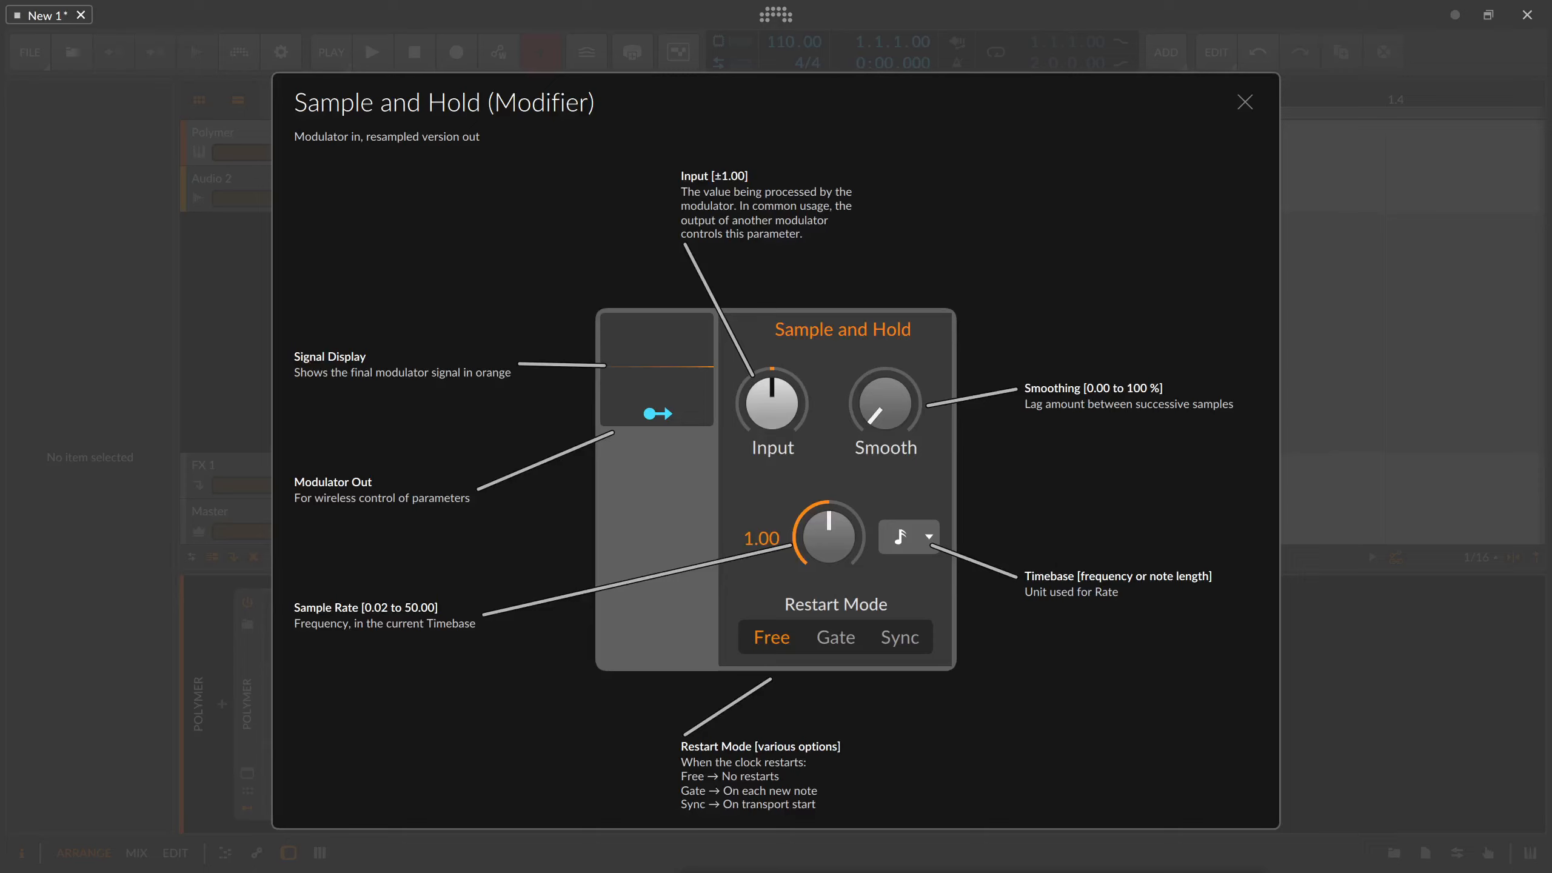
pyautogui.moveTo(479, 194)
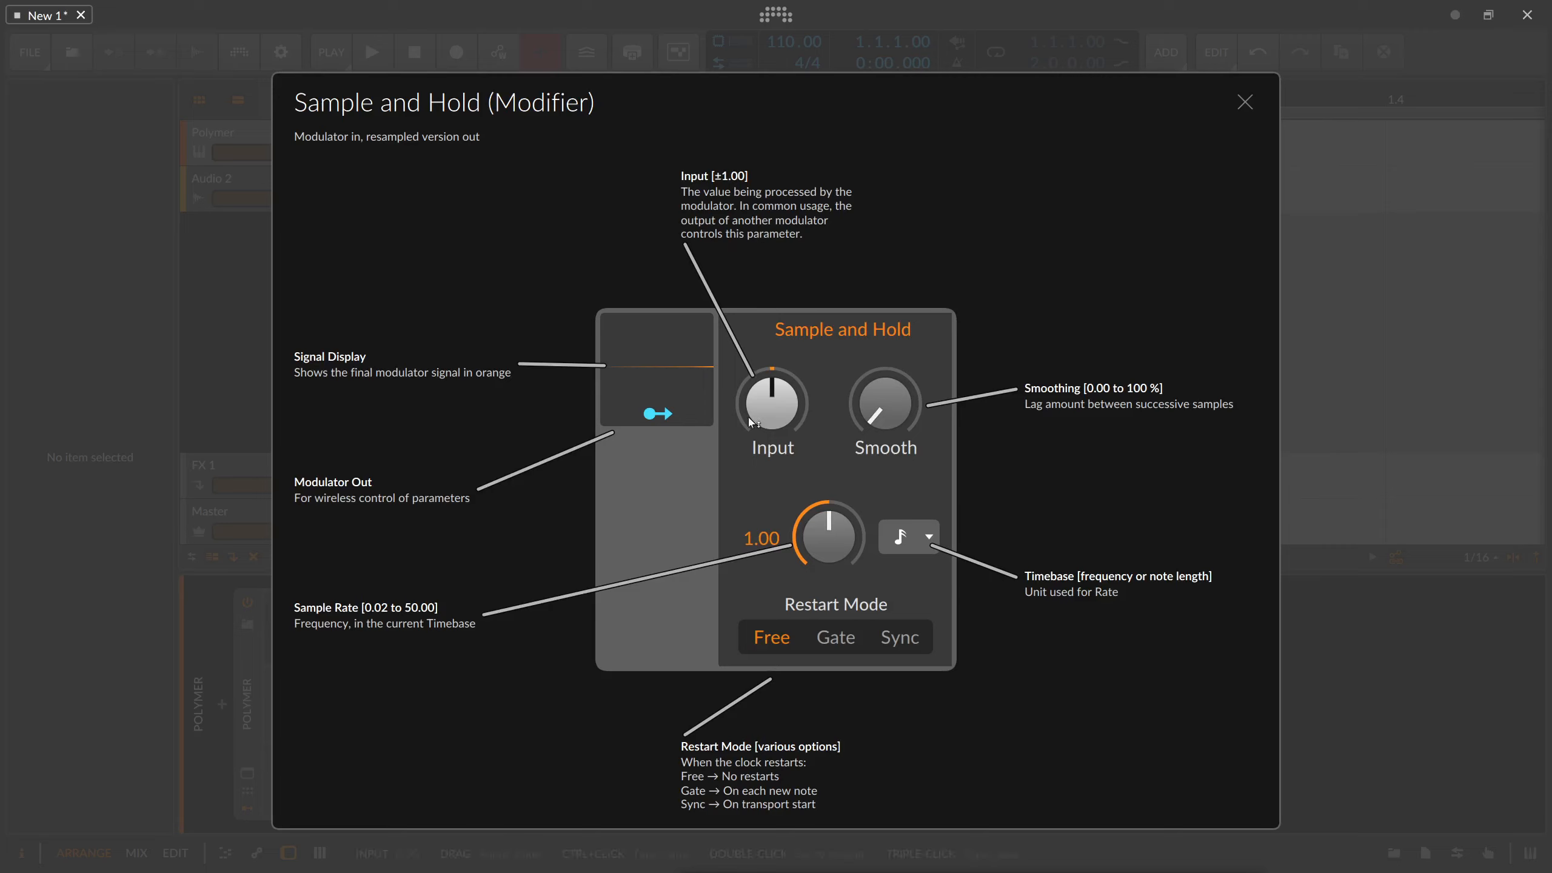
# Close the Sample and Hold help overview
pyautogui.moveTo(771, 403); pyautogui.dragTo(771, 416)
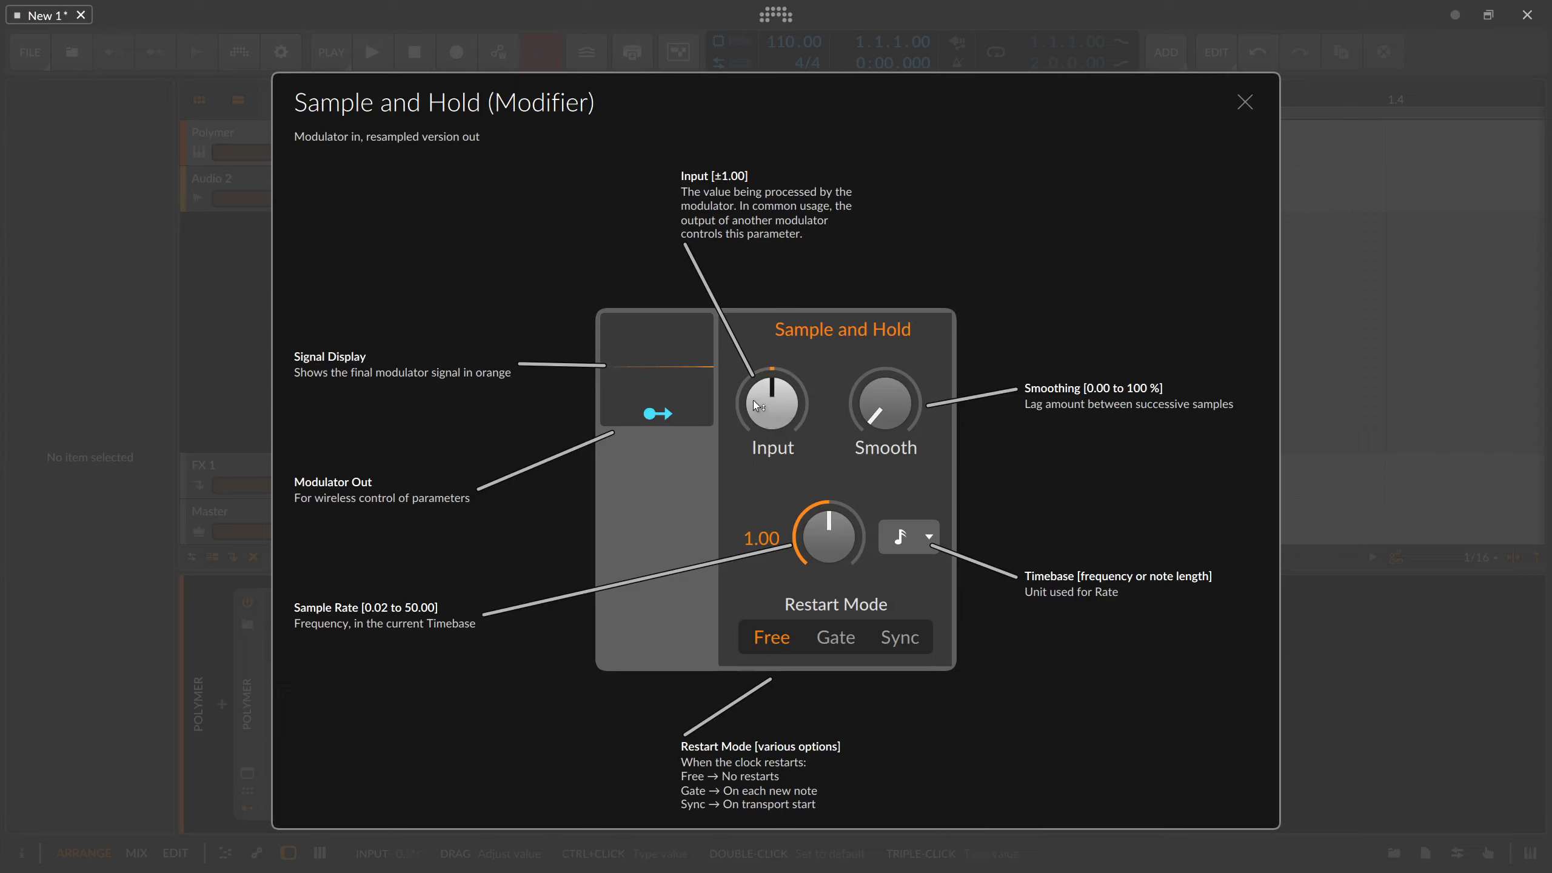
pyautogui.moveTo(864, 509)
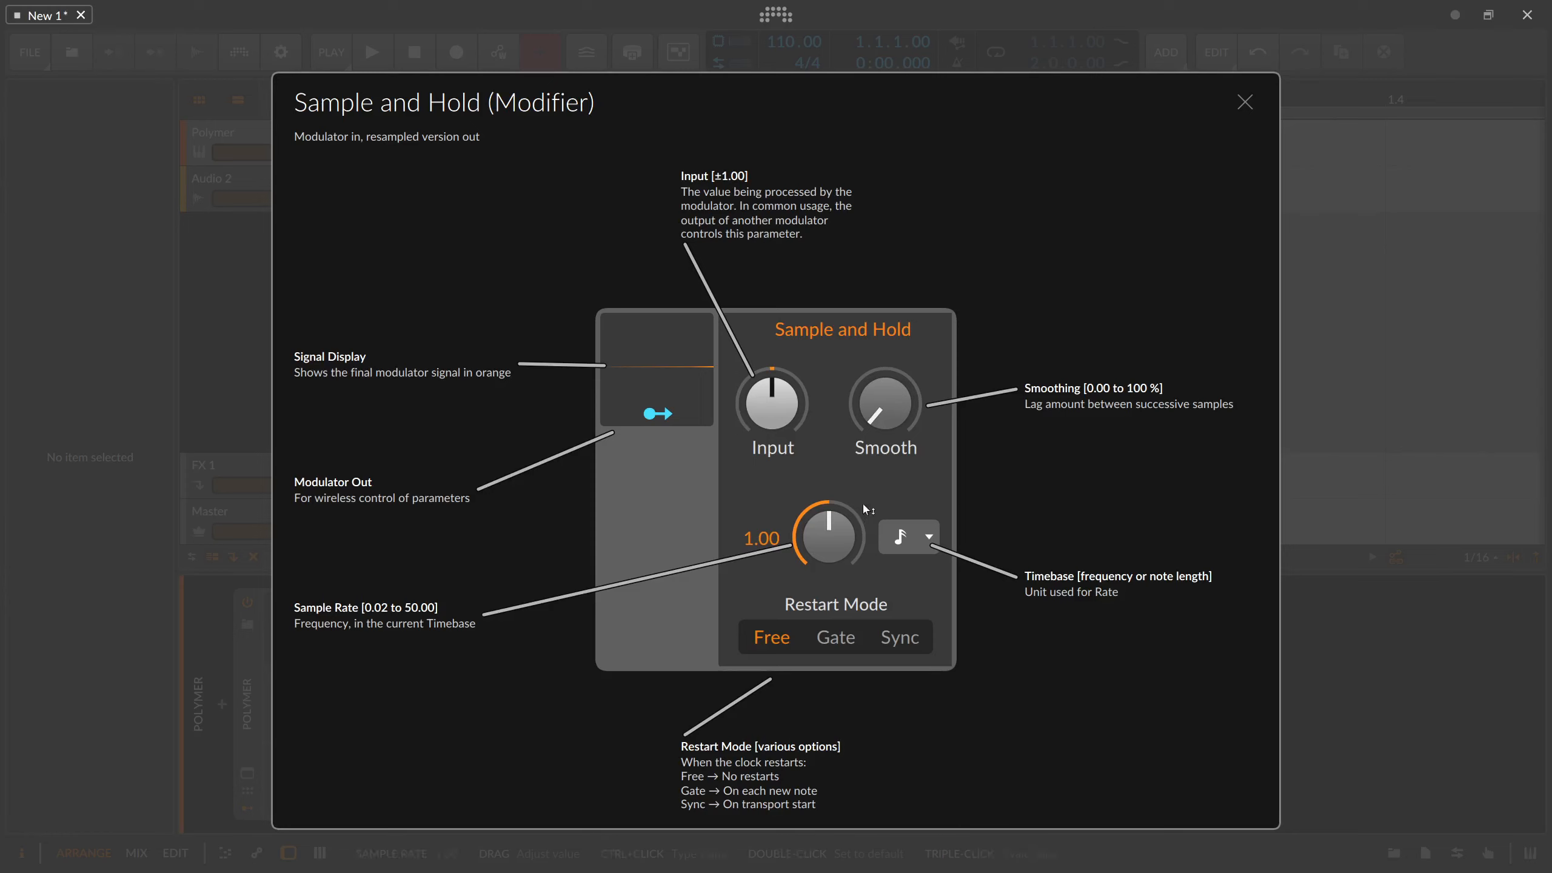
pyautogui.moveTo(827, 553)
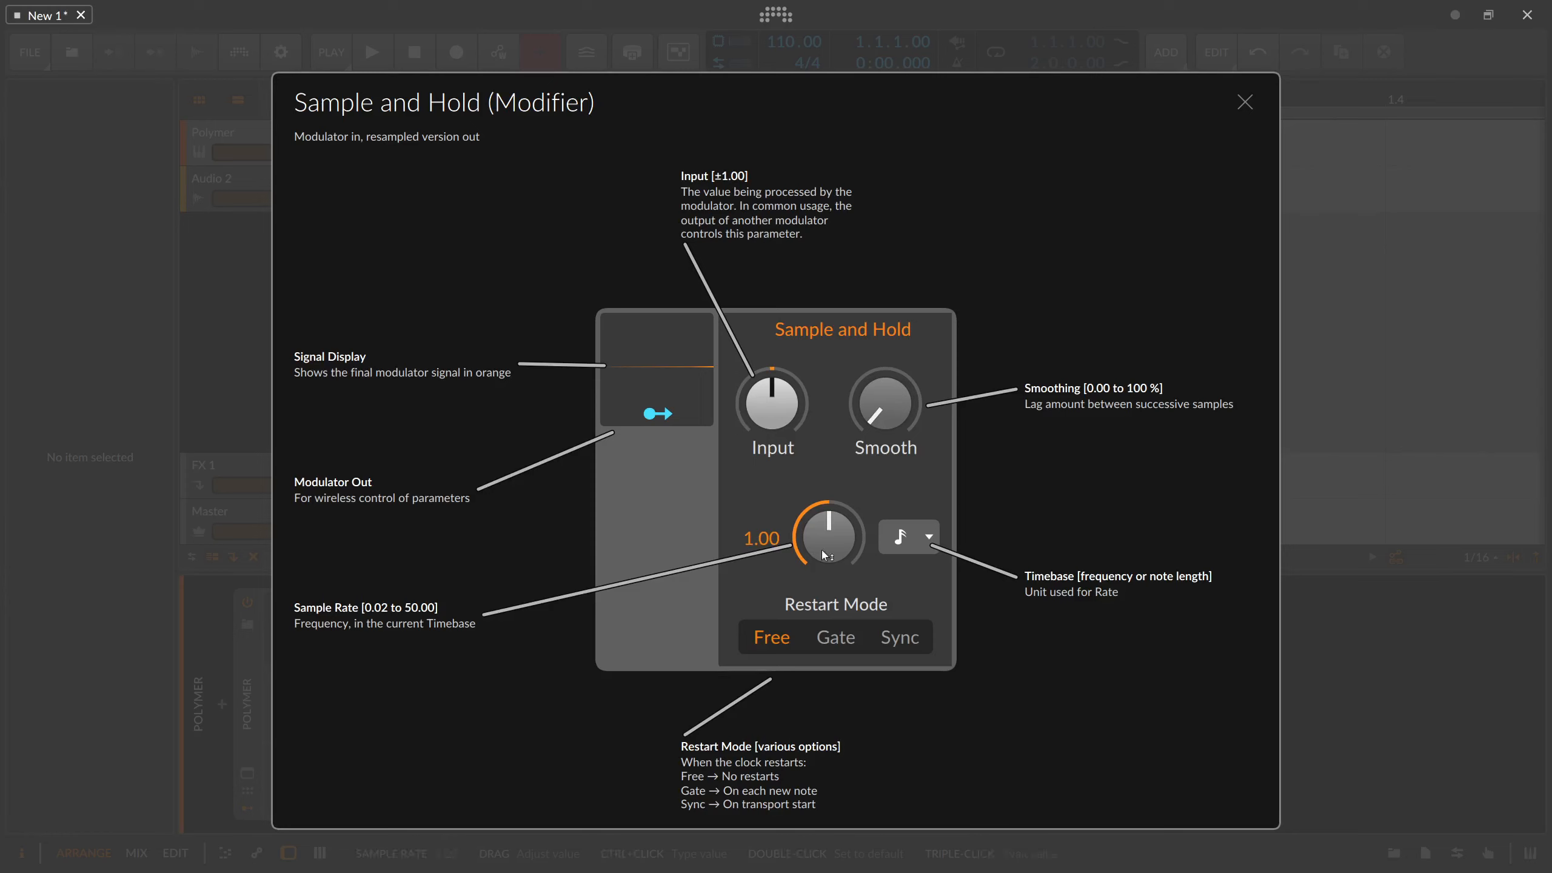
pyautogui.click(928, 537)
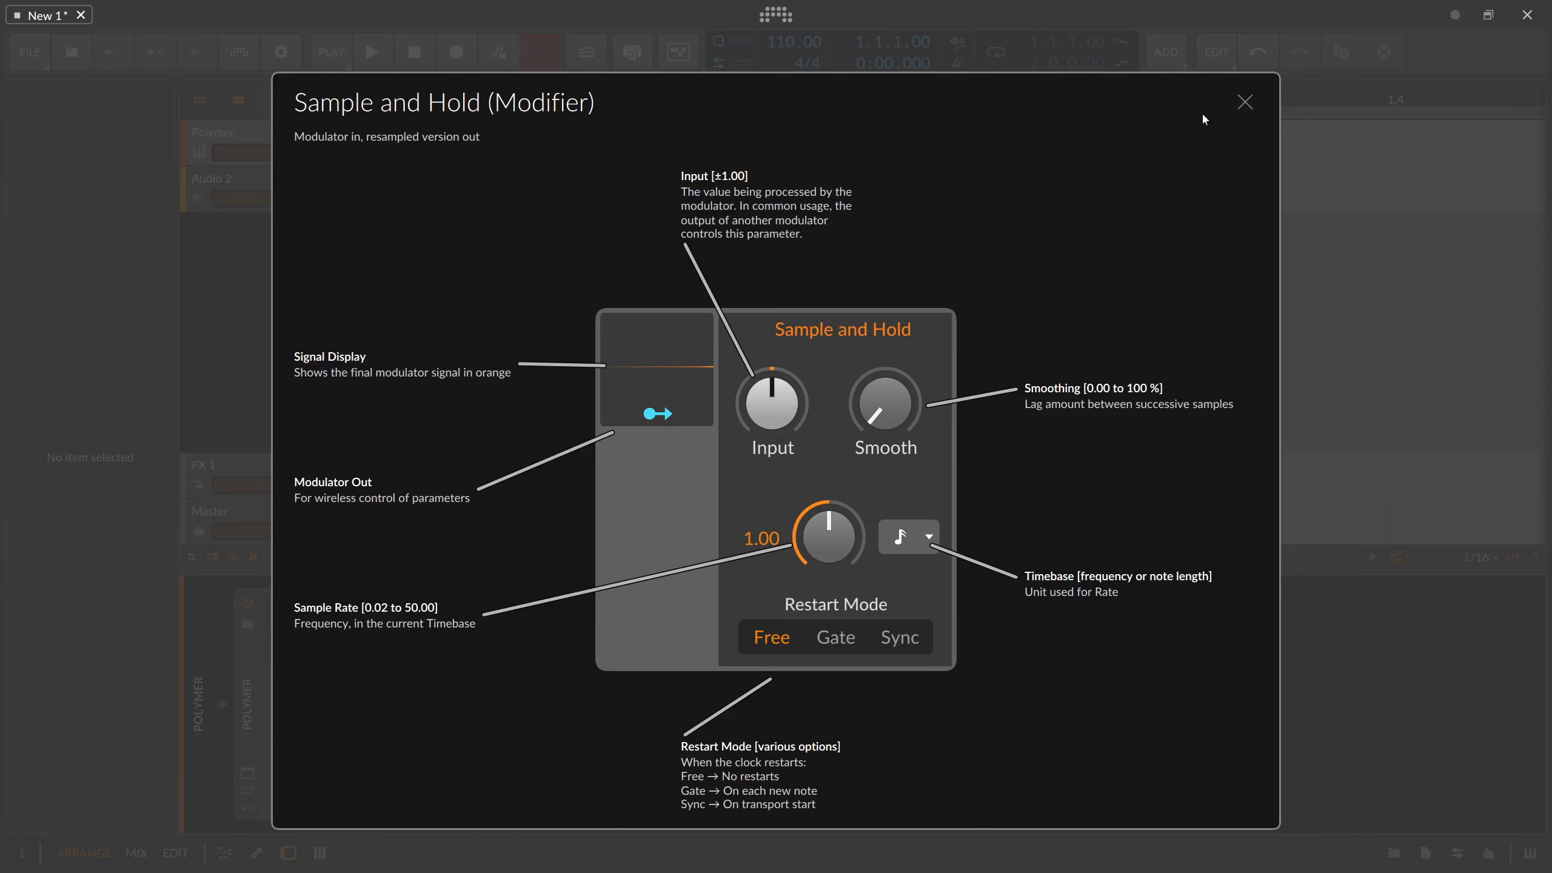
pyautogui.click(1245, 101)
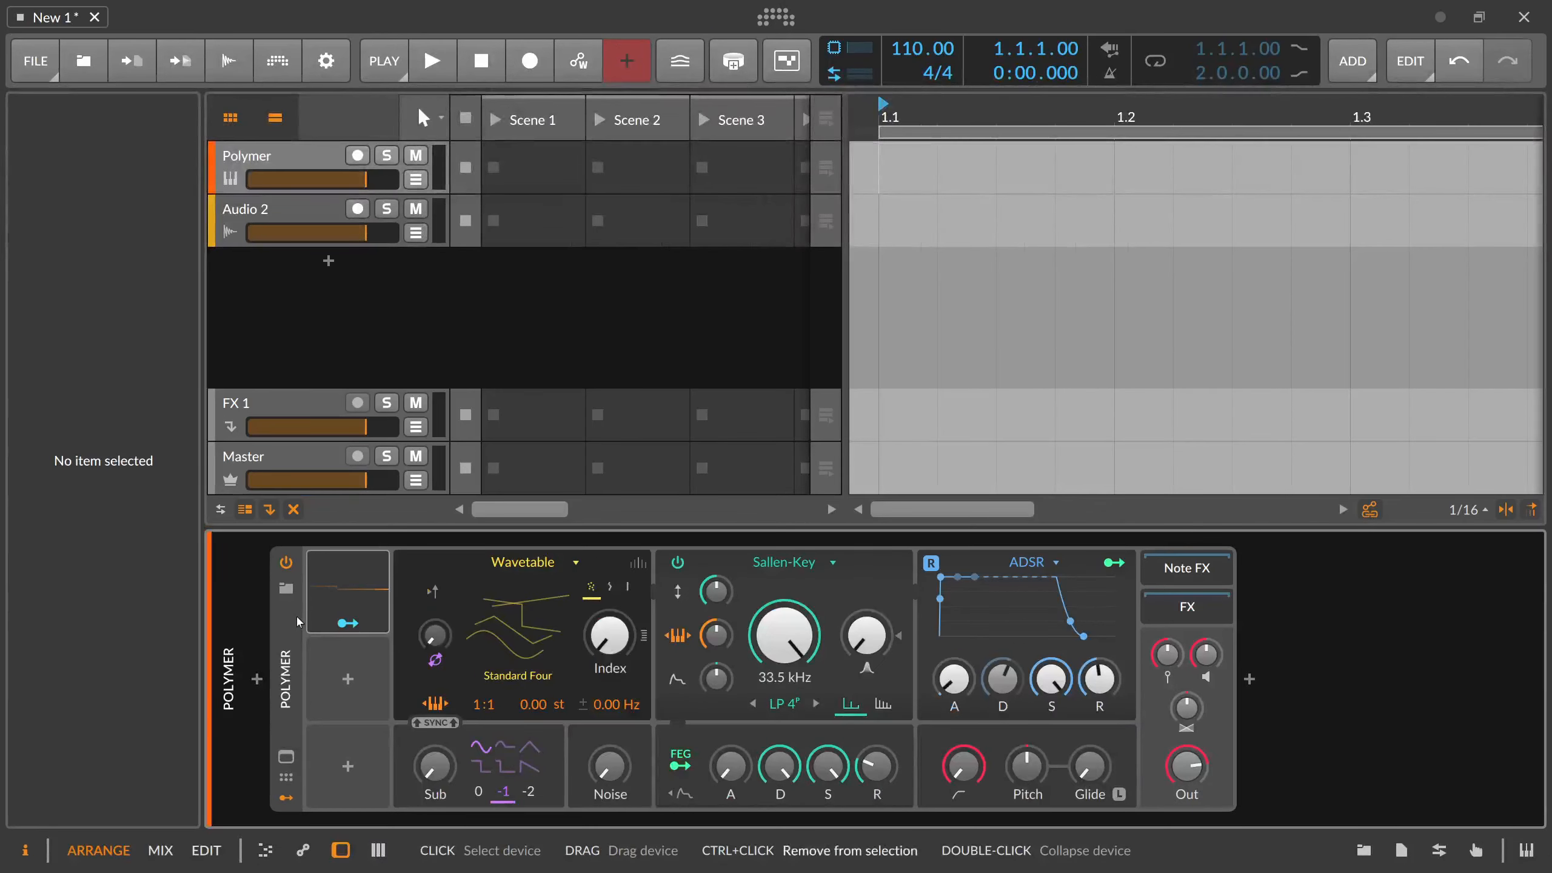
# Add a Classic LFO as Polymer's second modulator and expand the Sample and Hold controls
pyautogui.click(347, 679)
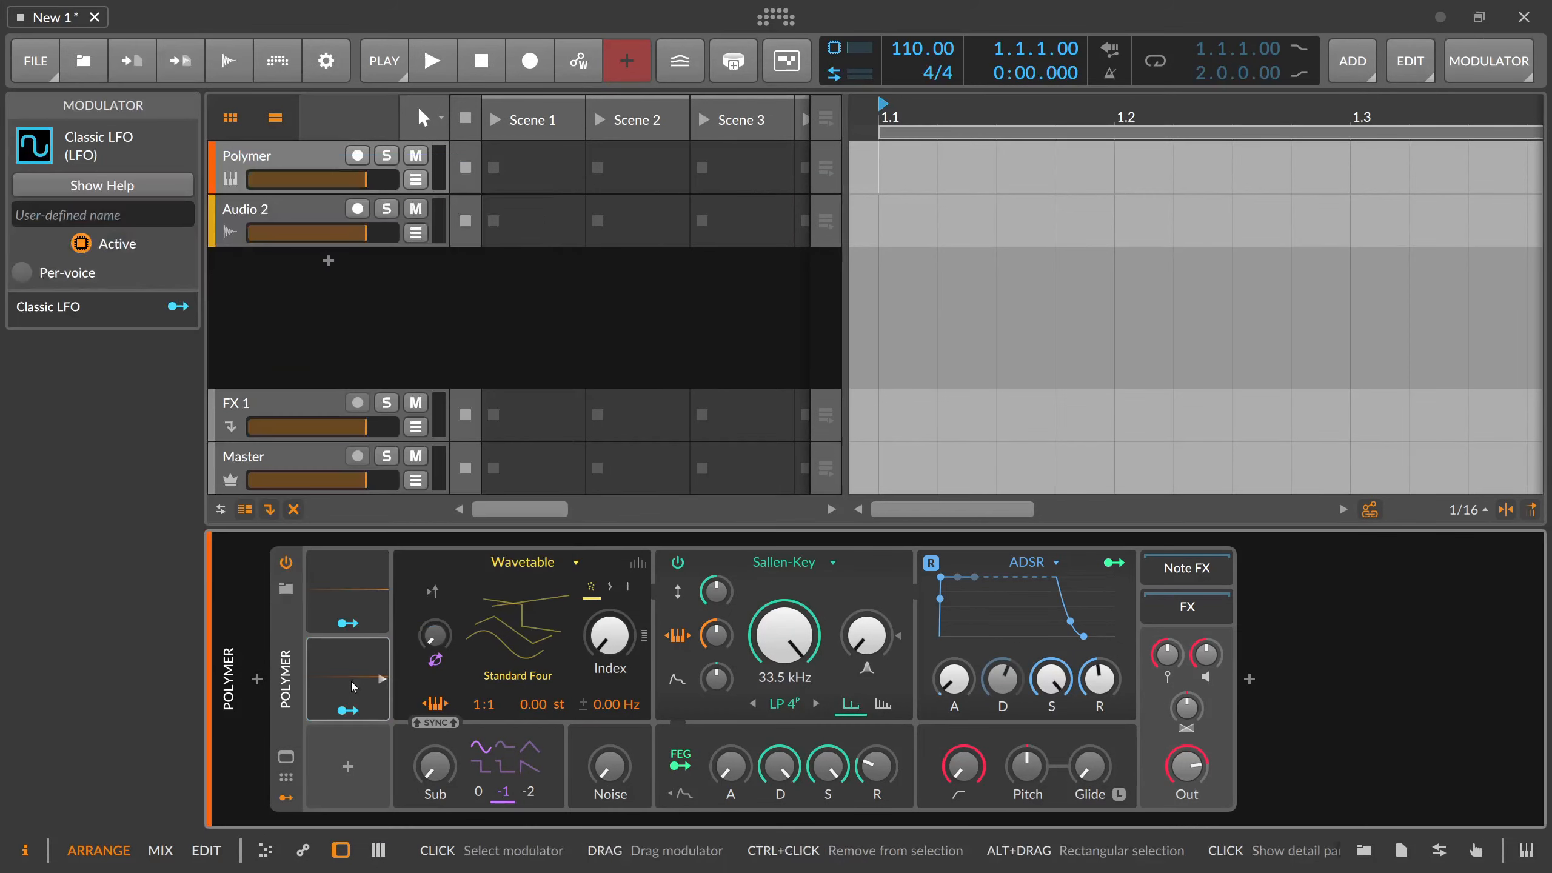
pyautogui.click(347, 679)
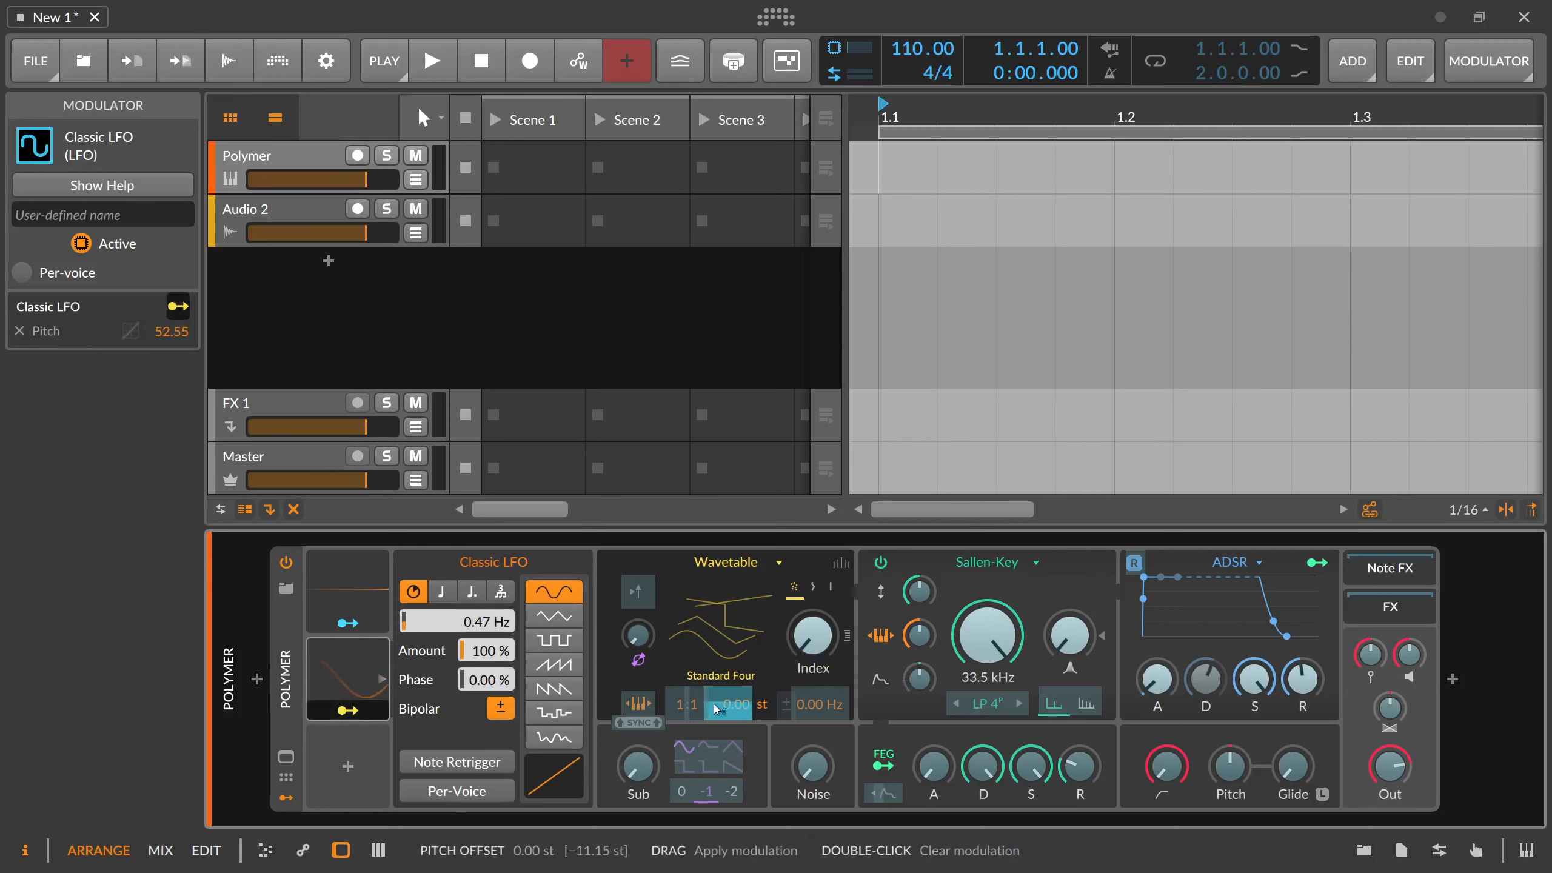
pyautogui.click(357, 156)
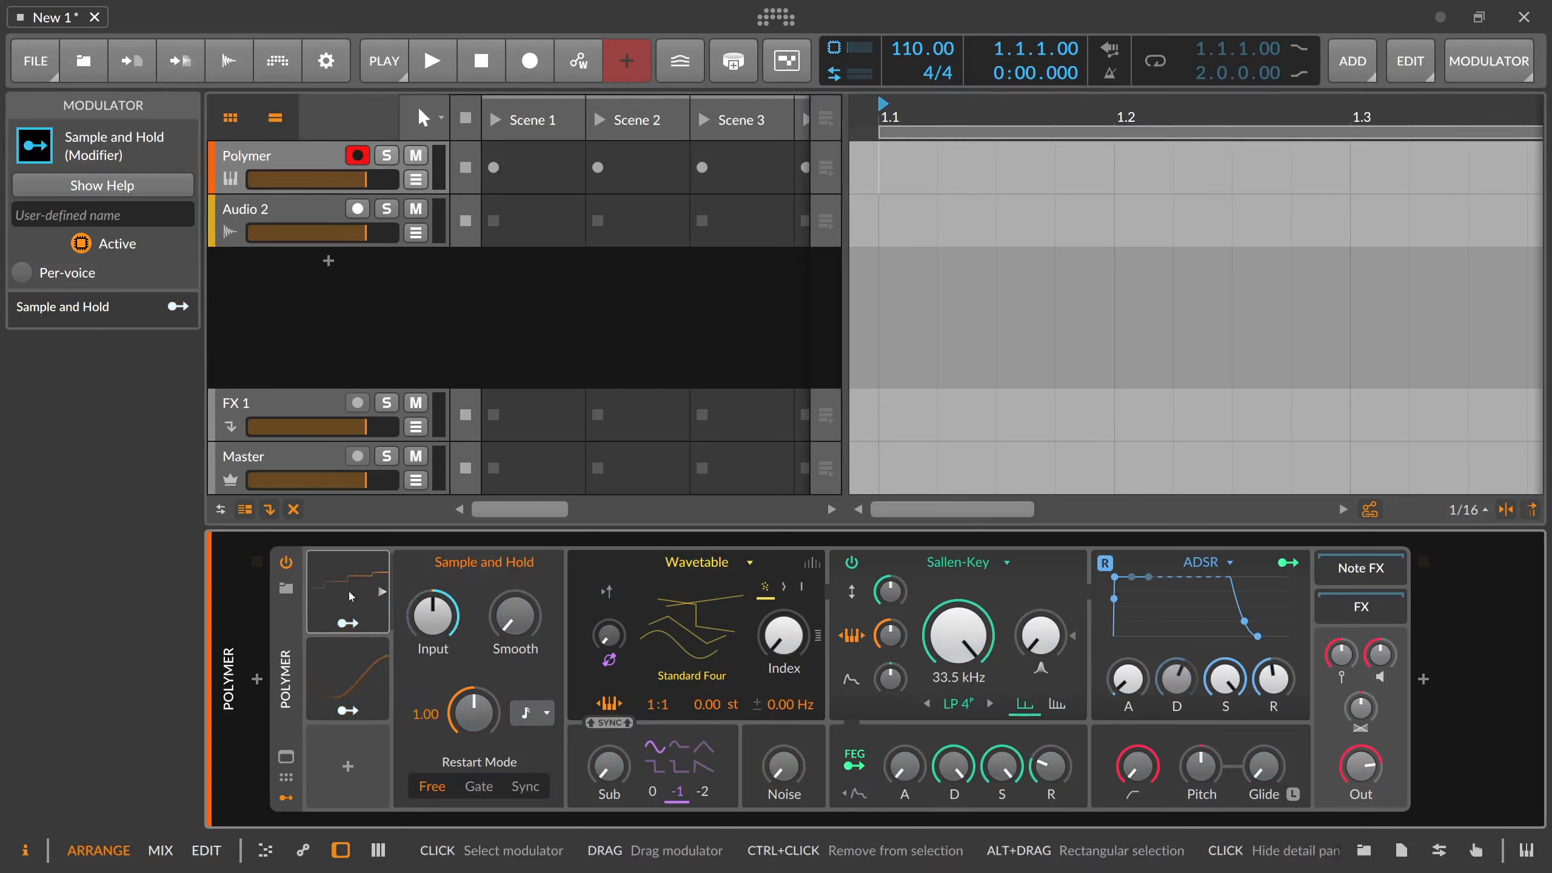
# Set the Sample and Hold rate to quarter notes and map it to Polymer's pitch at 12.00
pyautogui.click(531, 713)
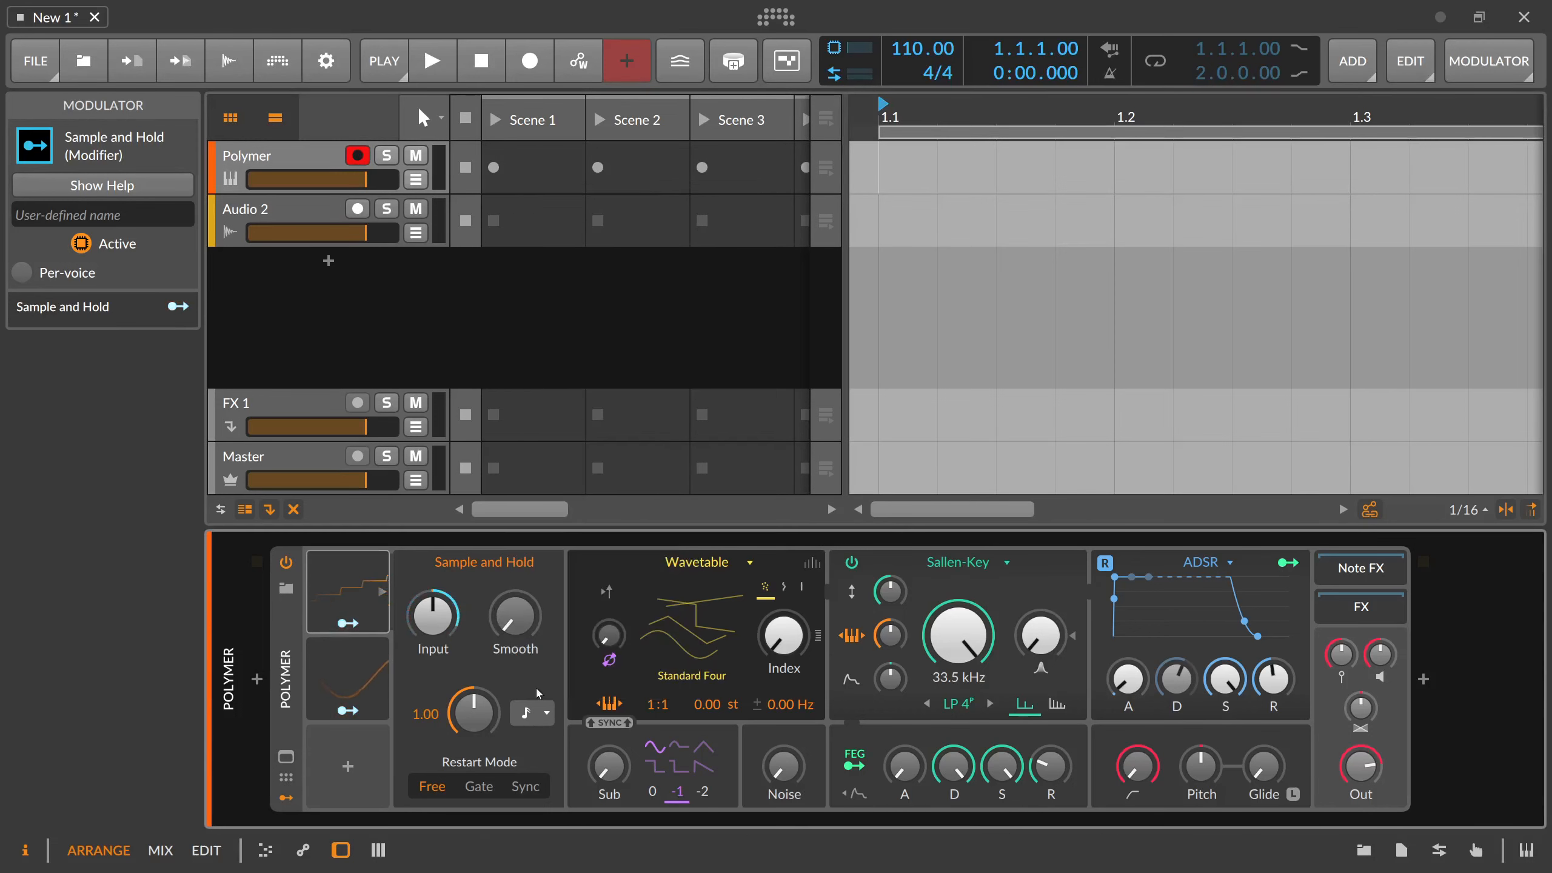
pyautogui.click(546, 712)
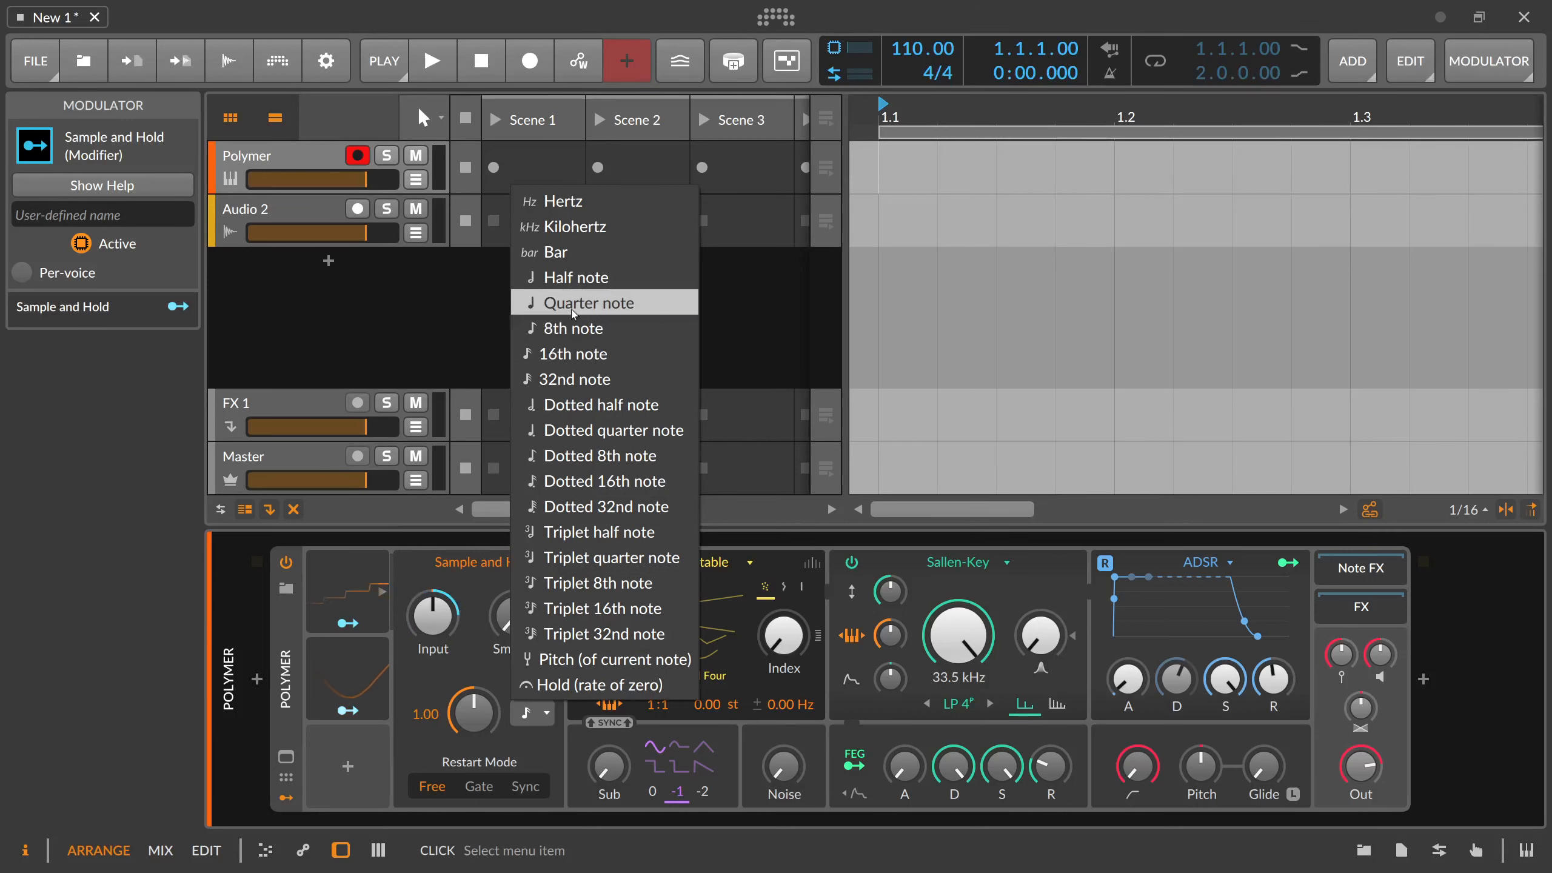
pyautogui.click(589, 303)
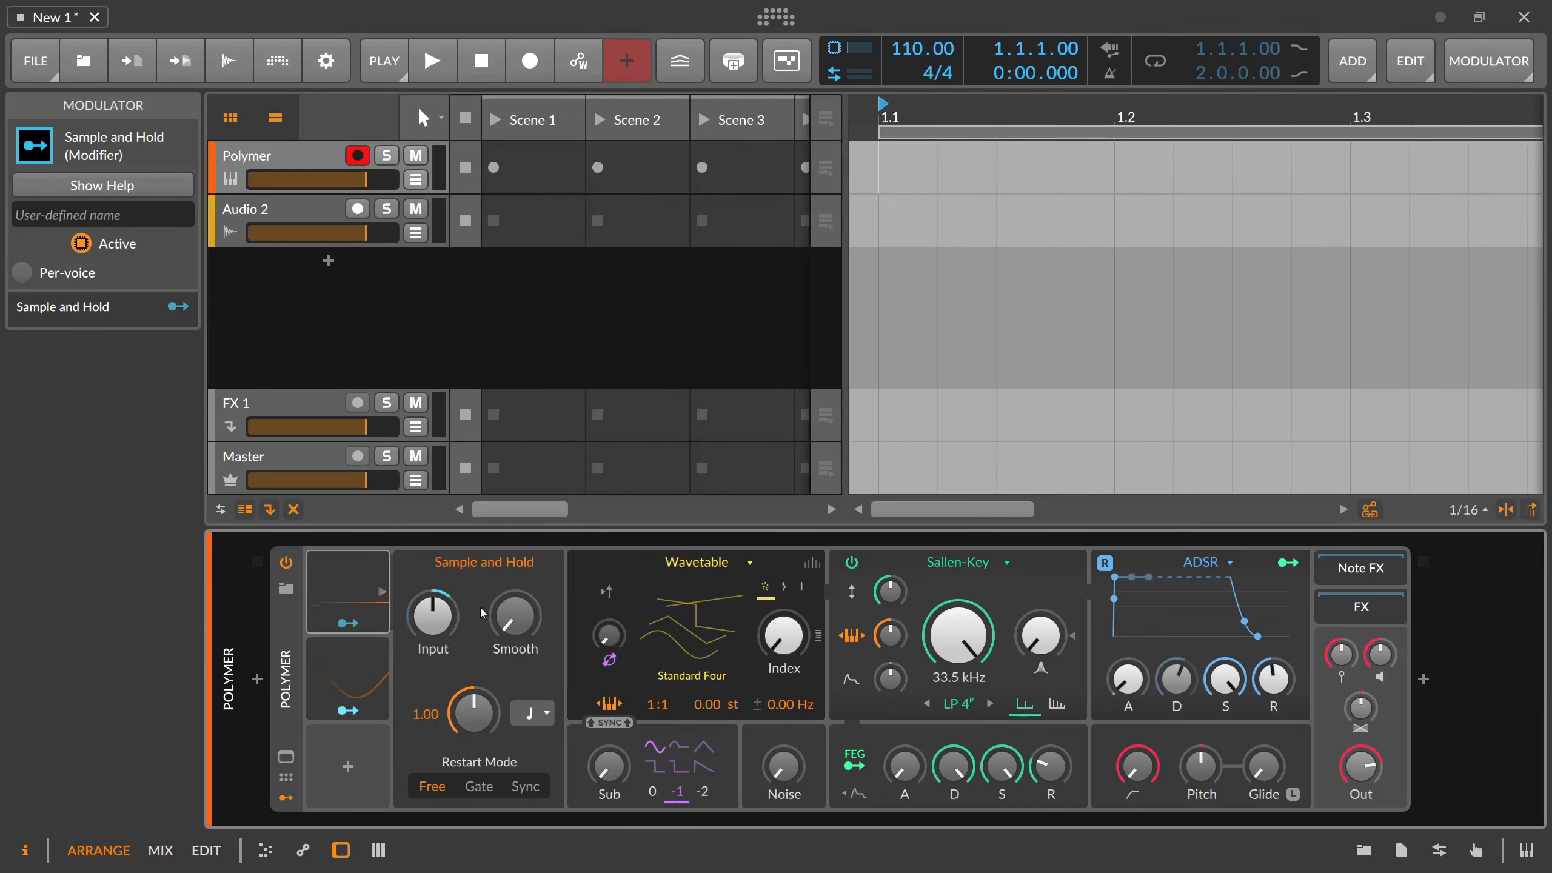
pyautogui.moveTo(432, 618)
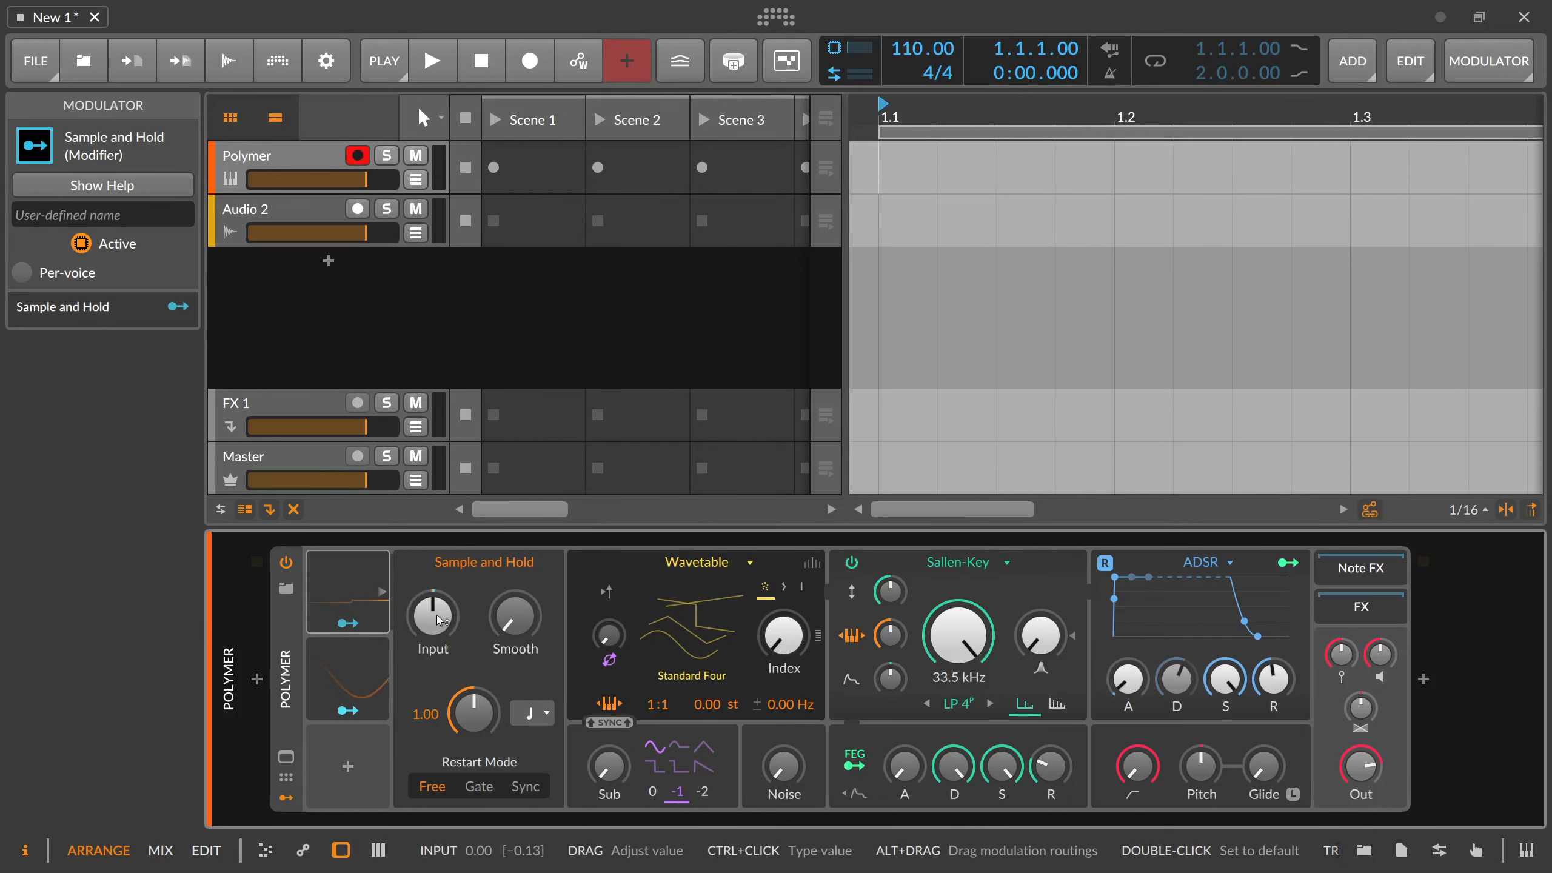
pyautogui.moveTo(432, 612); pyautogui.dragTo(445, 594)
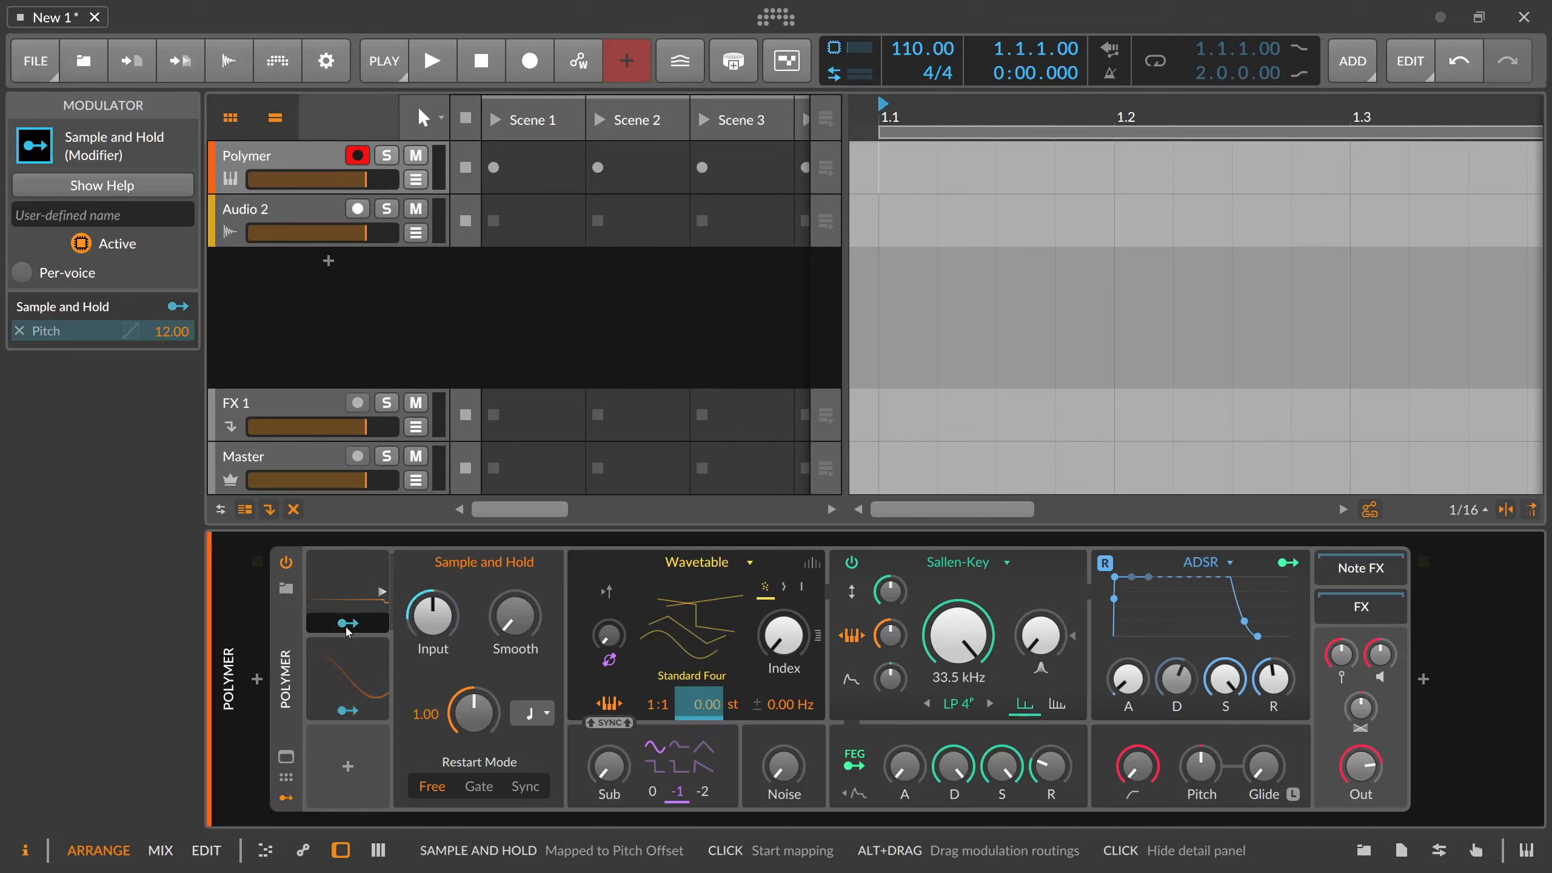
pyautogui.moveTo(650, 649)
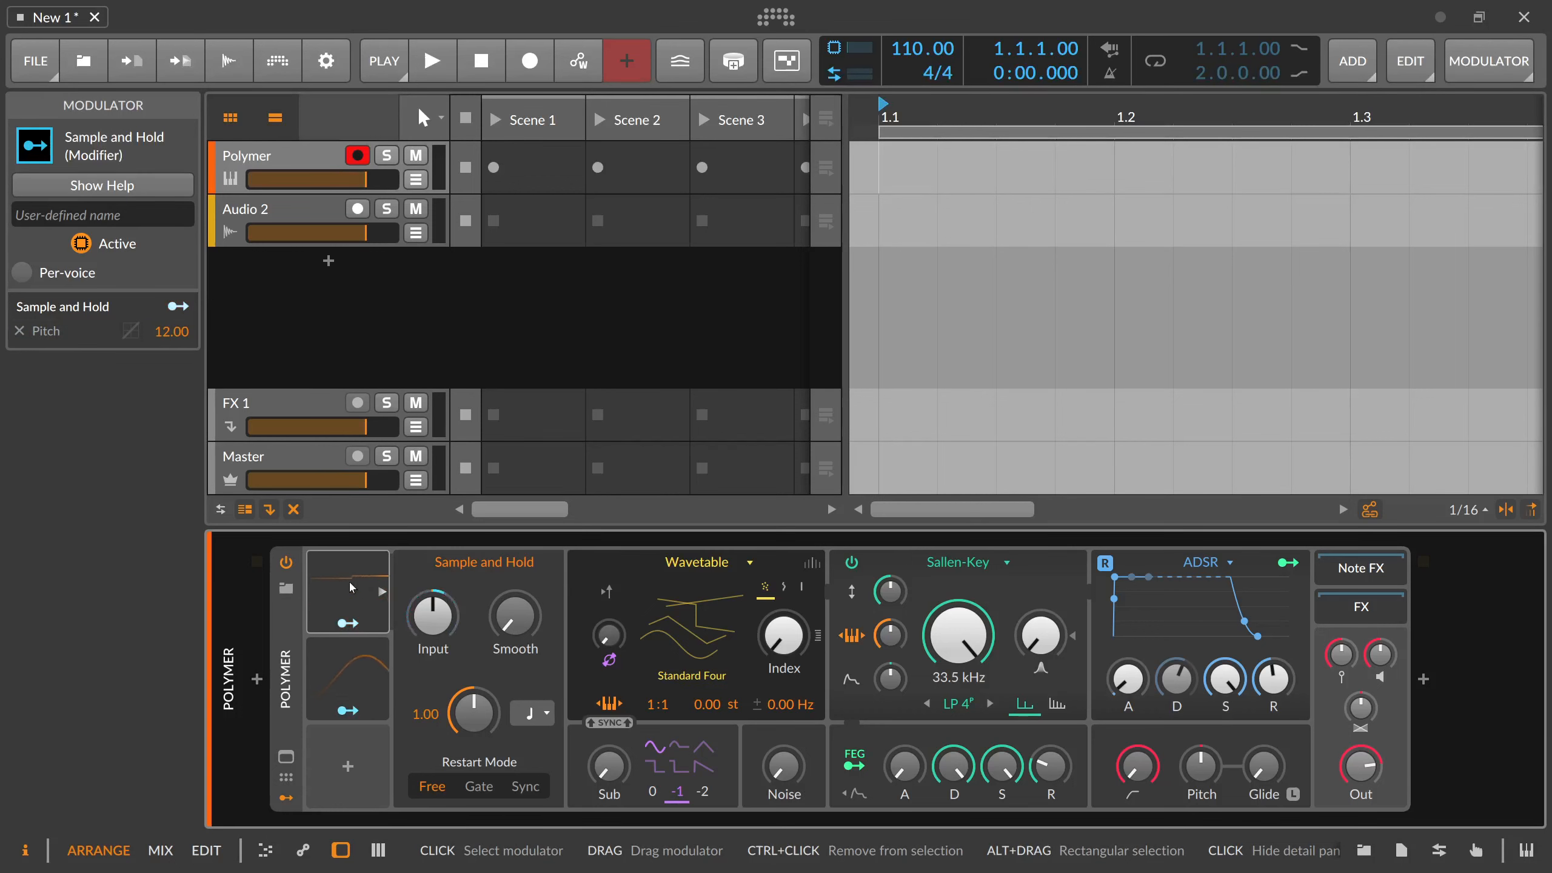
# Replace the Classic LFO with a Random modulator and turn off Sample and Hold's Per-voice output
pyautogui.click(22, 273)
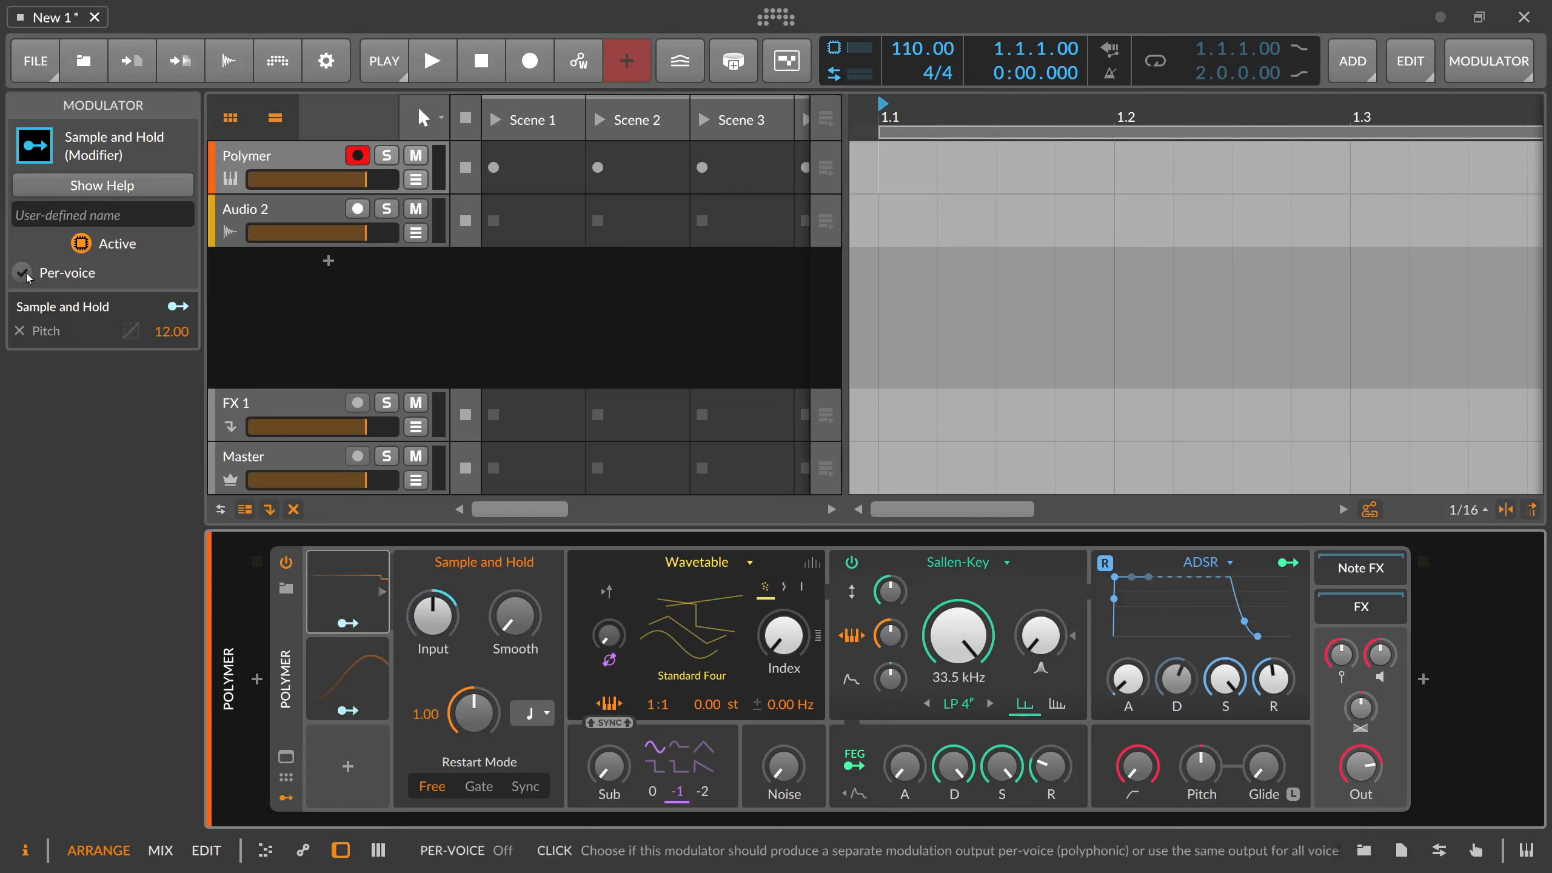
pyautogui.click(21, 272)
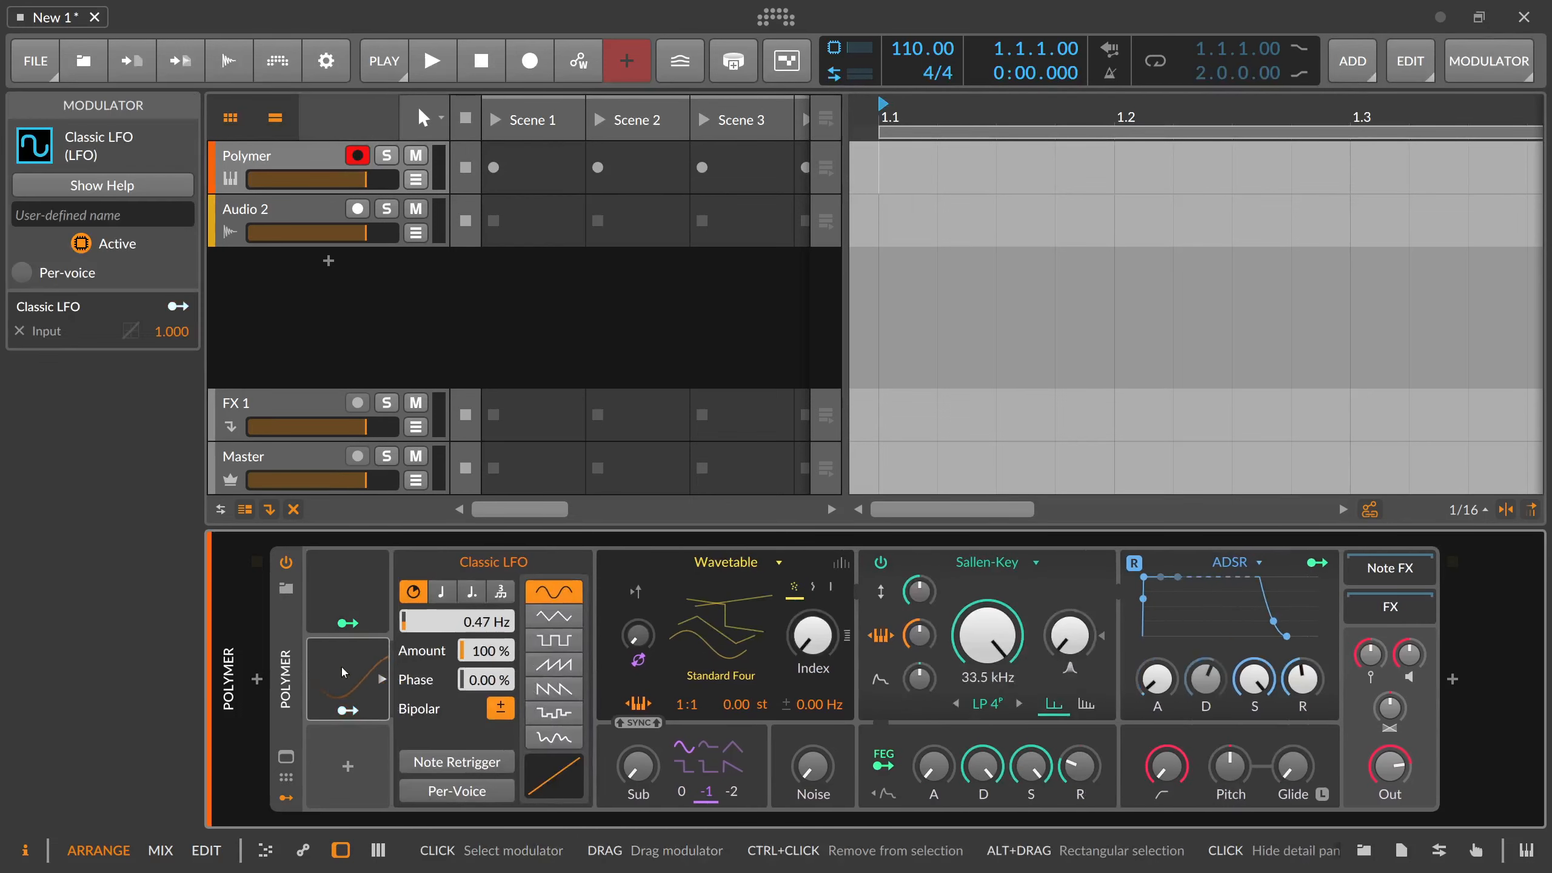
pyautogui.click(348, 679)
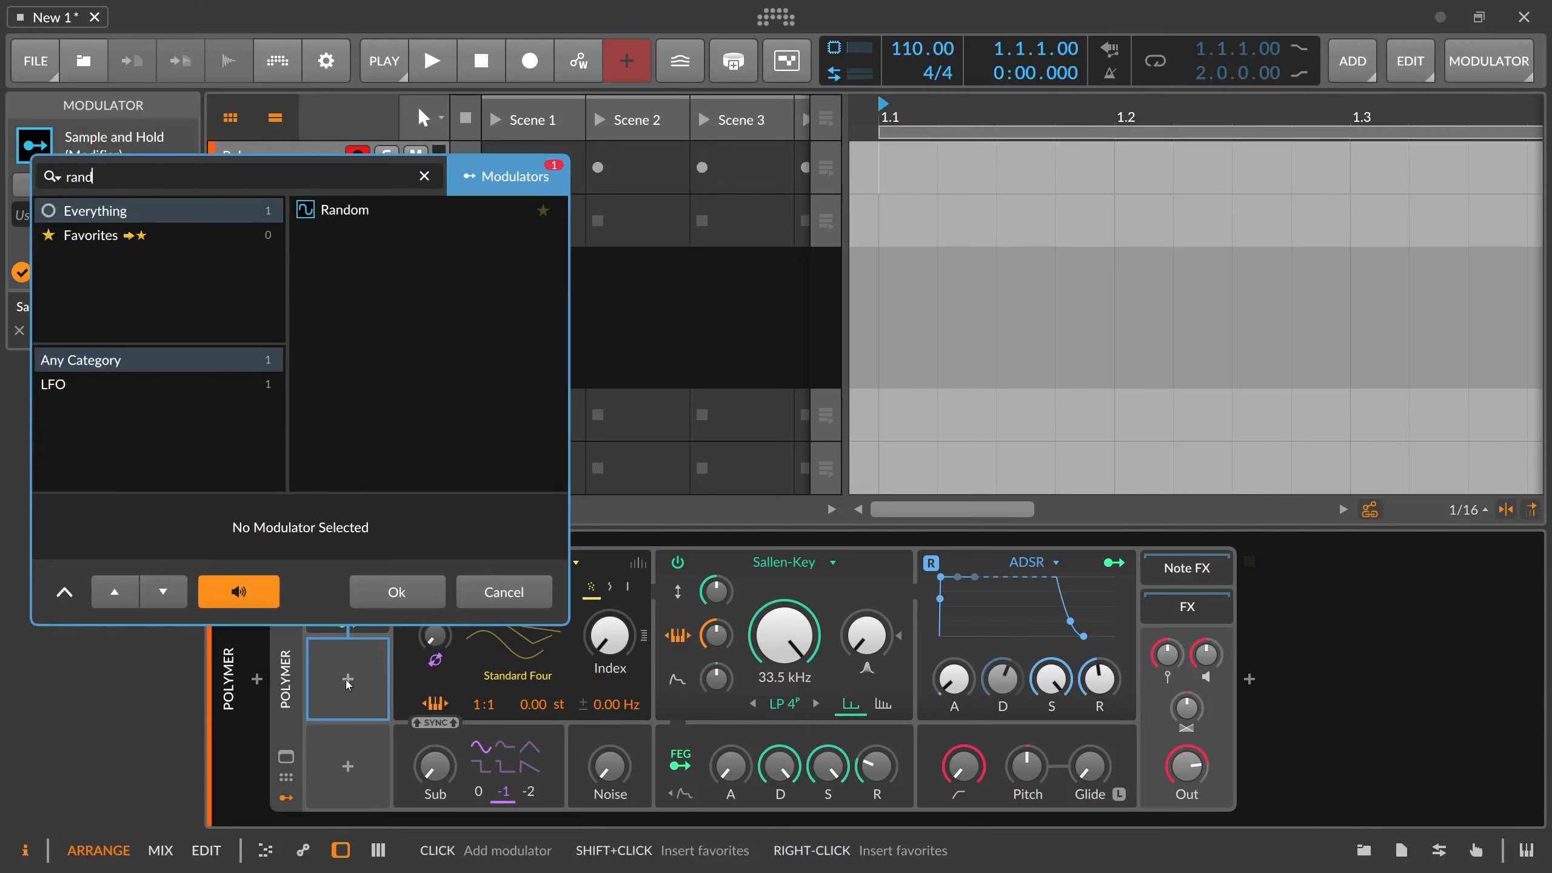
pyautogui.click(396, 592)
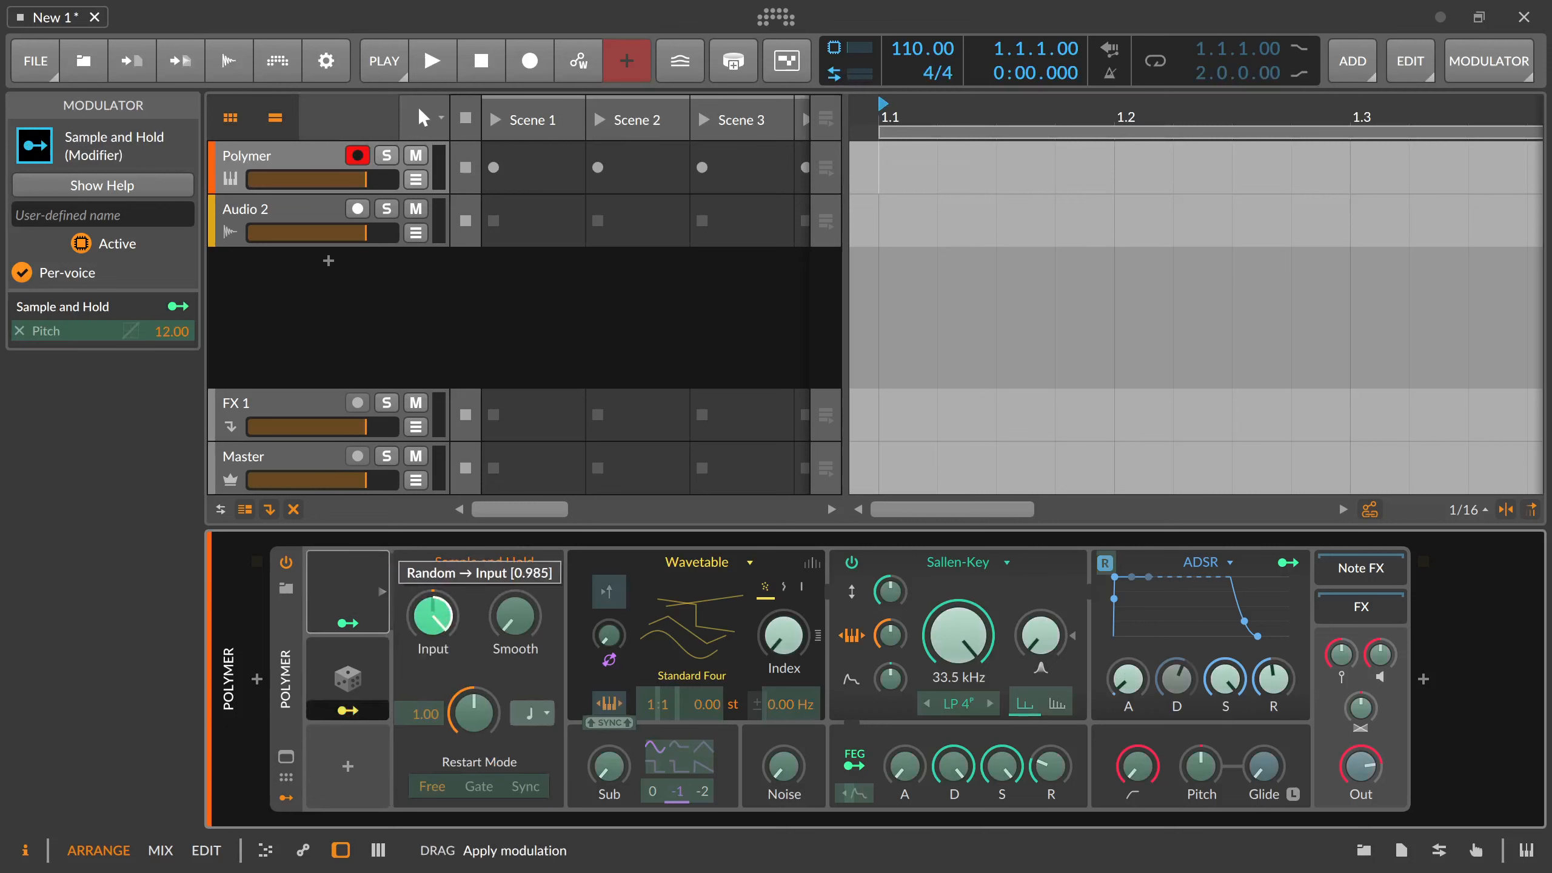
pyautogui.click(347, 679)
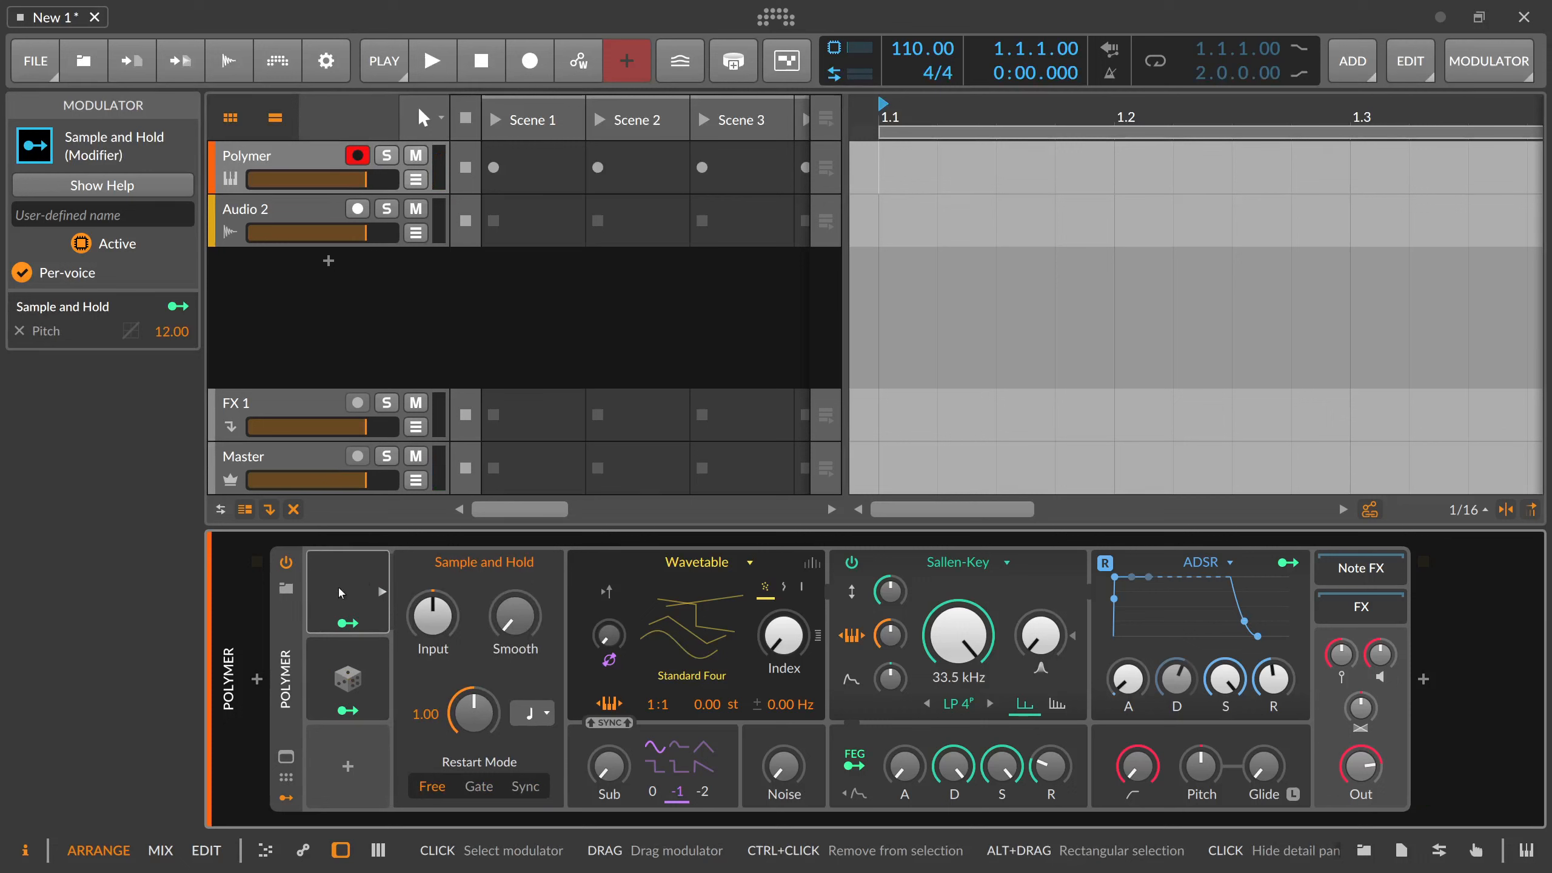
pyautogui.moveTo(352, 603)
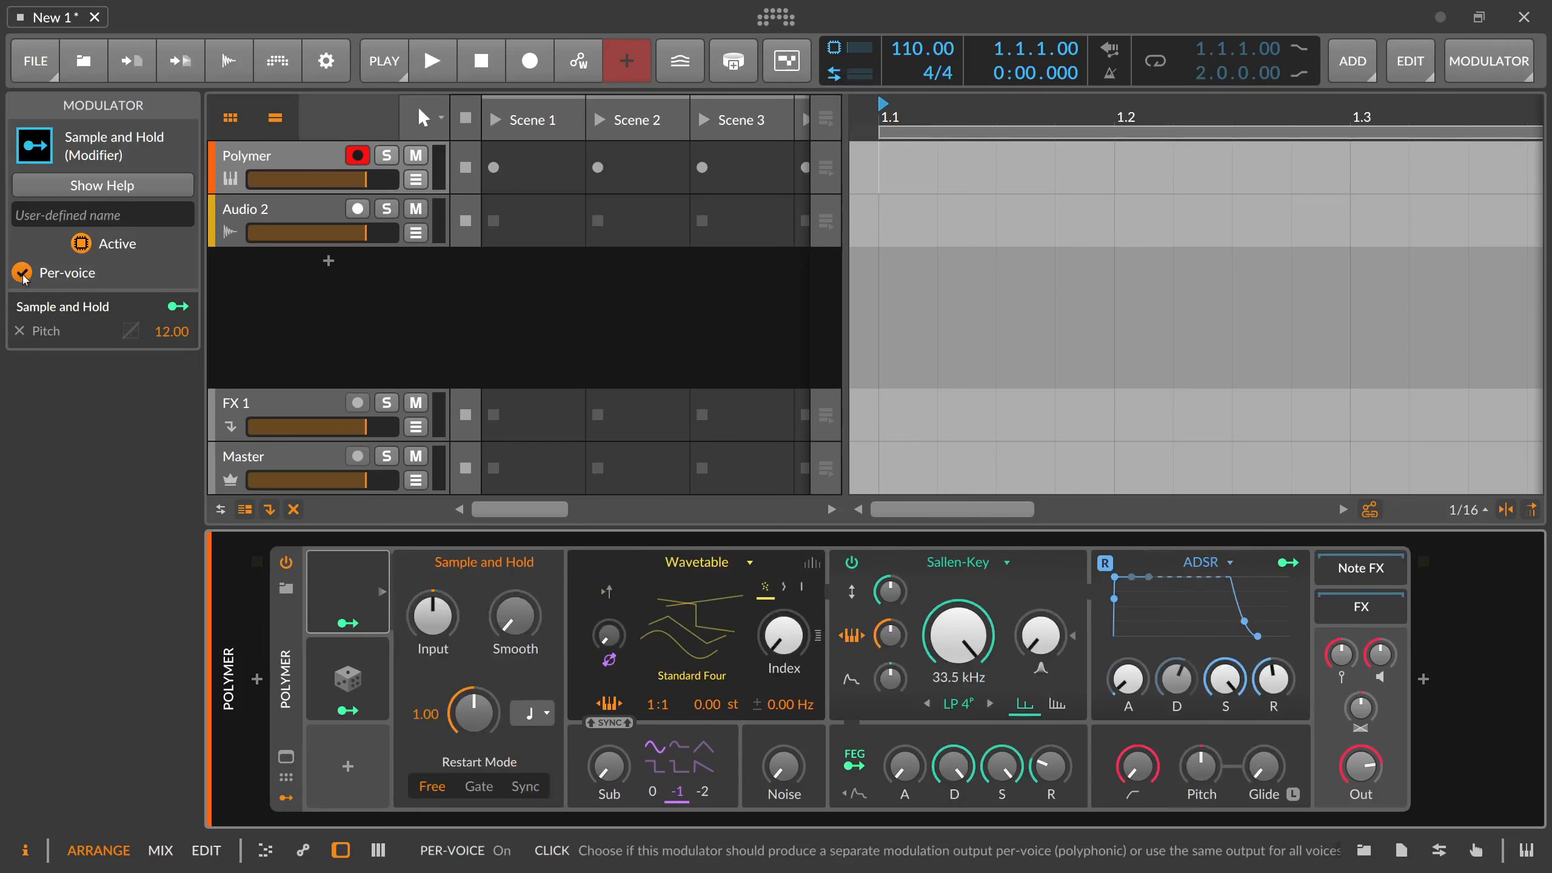
pyautogui.click(22, 272)
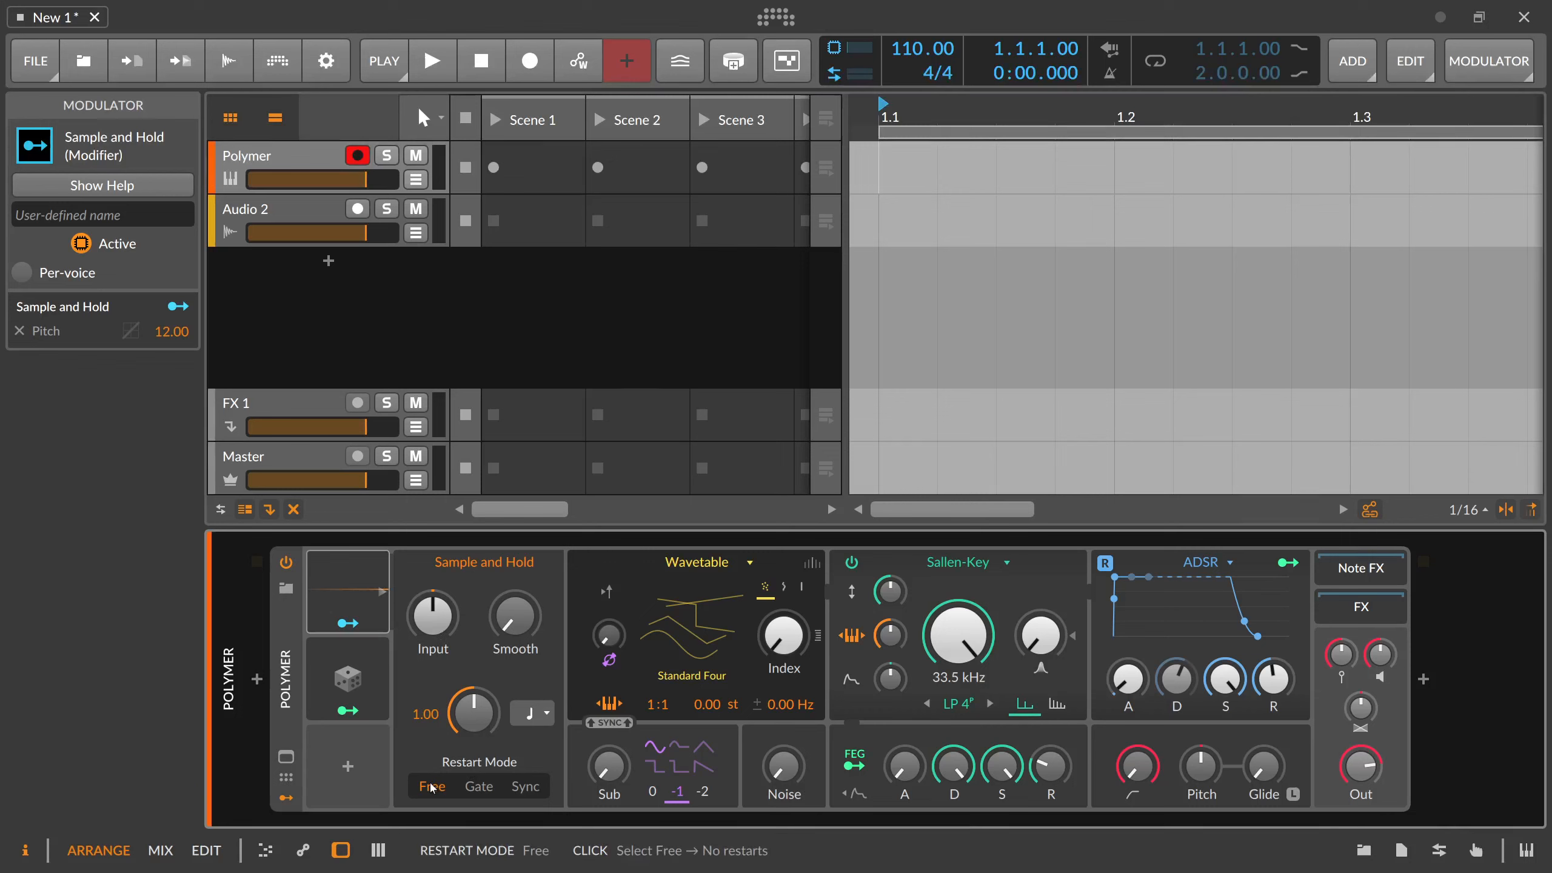
# Switch Sample and Hold's Restart Mode from Free to Sync
pyautogui.click(479, 786)
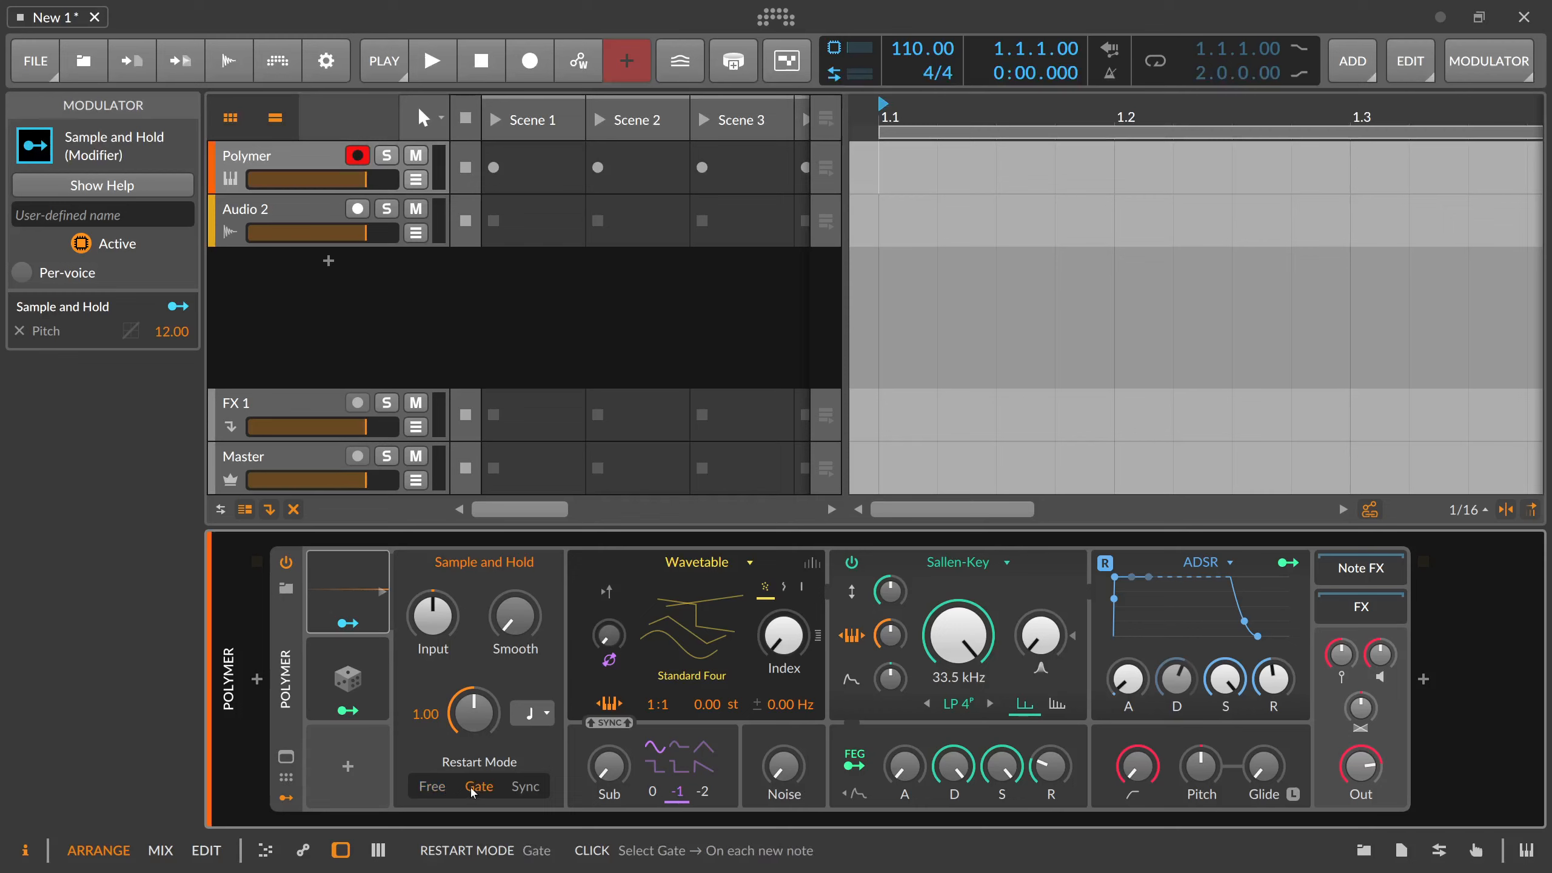
pyautogui.moveTo(431, 611)
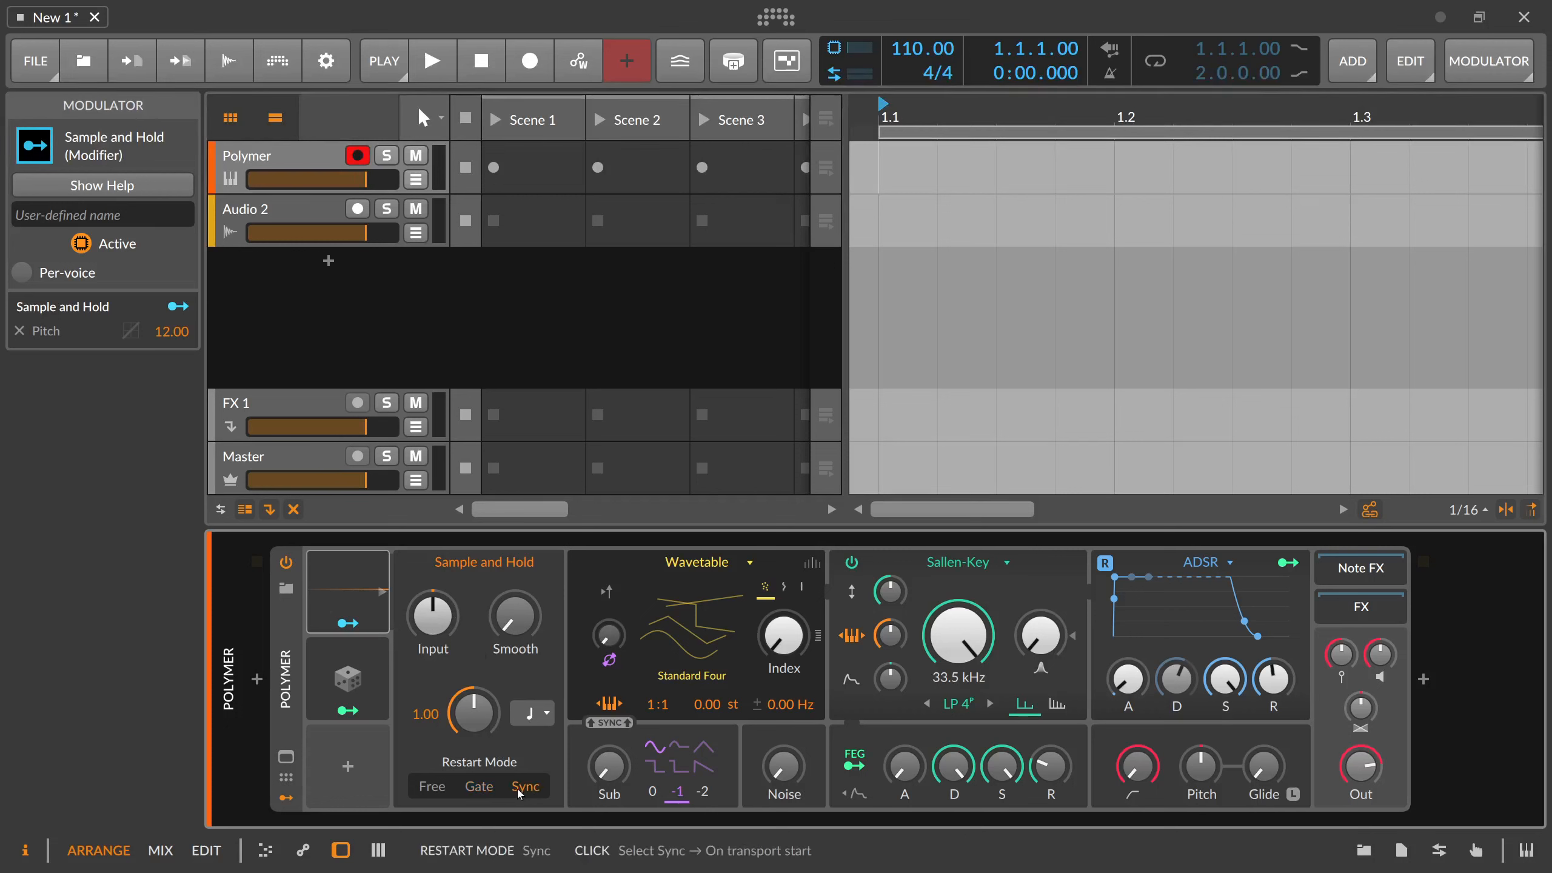
pyautogui.moveTo(517, 788)
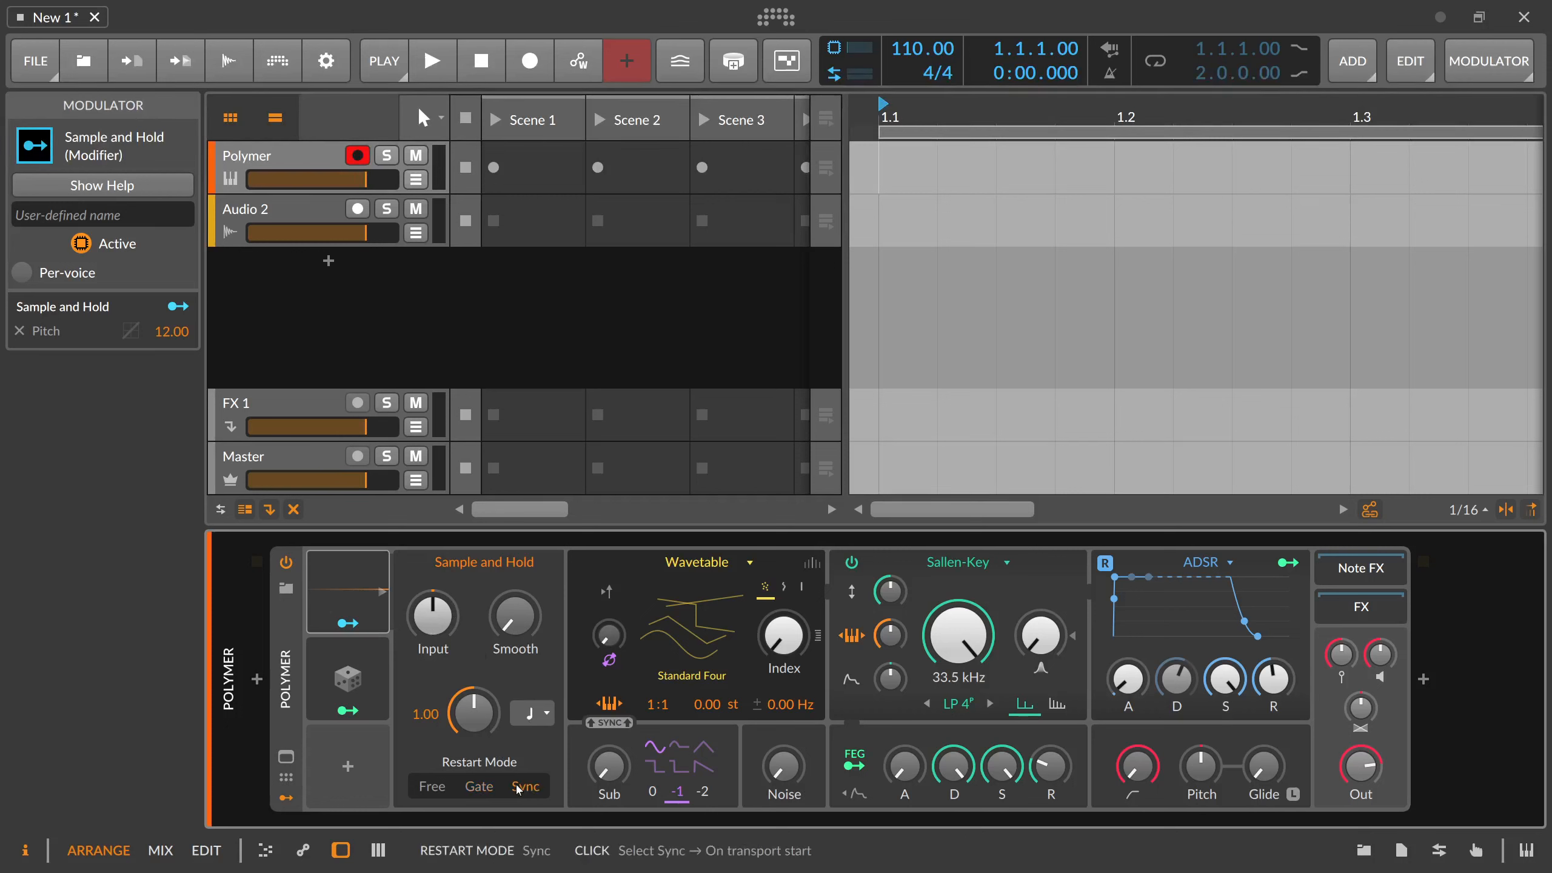
pyautogui.click(525, 786)
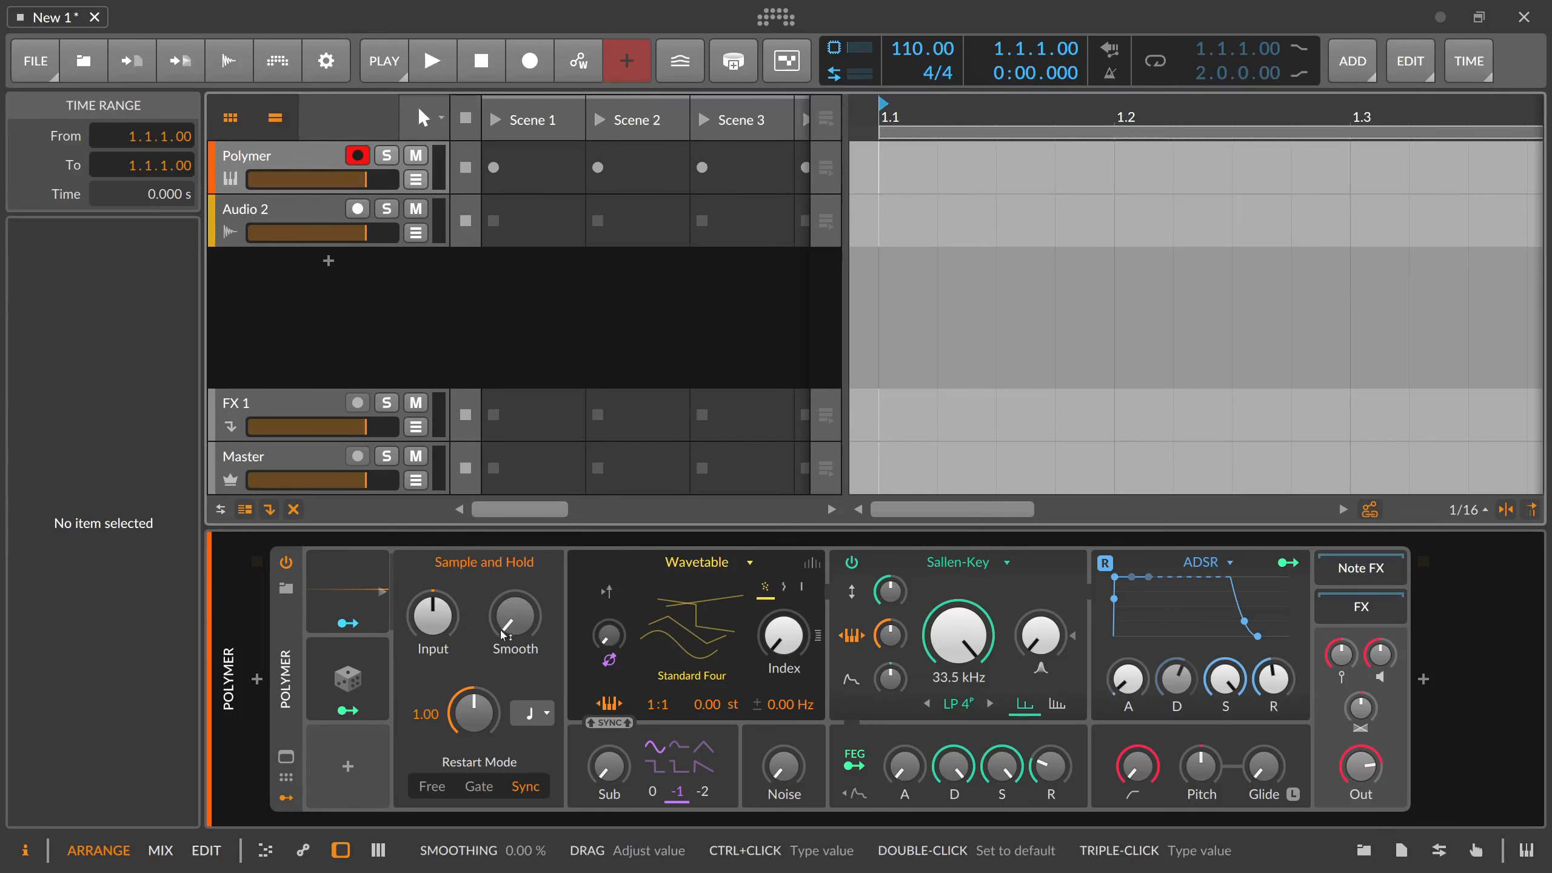
pyautogui.moveTo(498, 629)
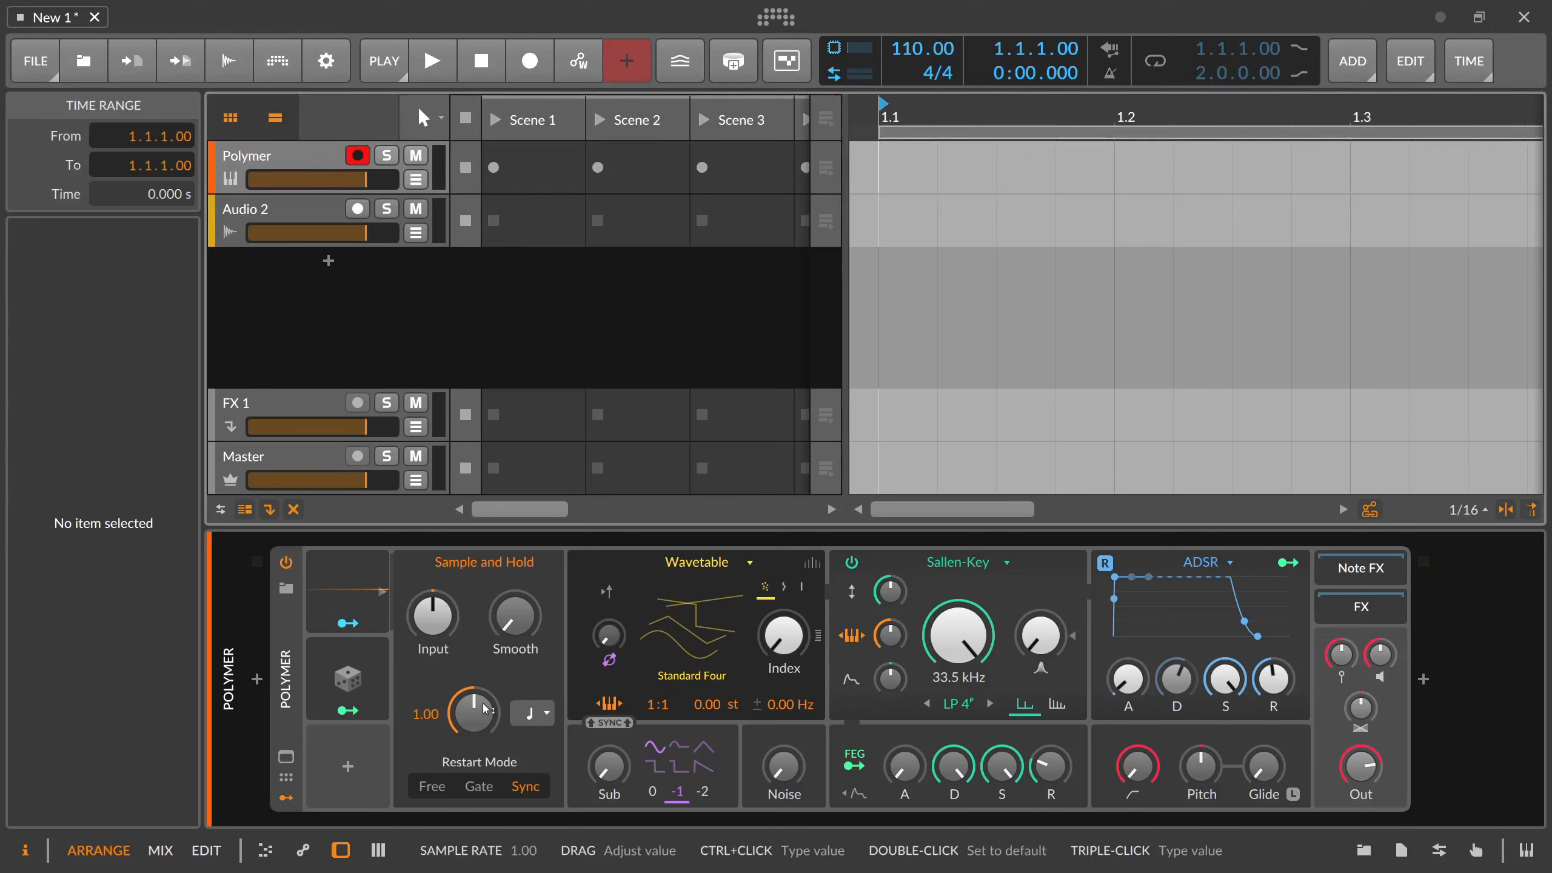
# Open the Sample and Hold rate timebase list of note values and Hertz
pyautogui.click(531, 713)
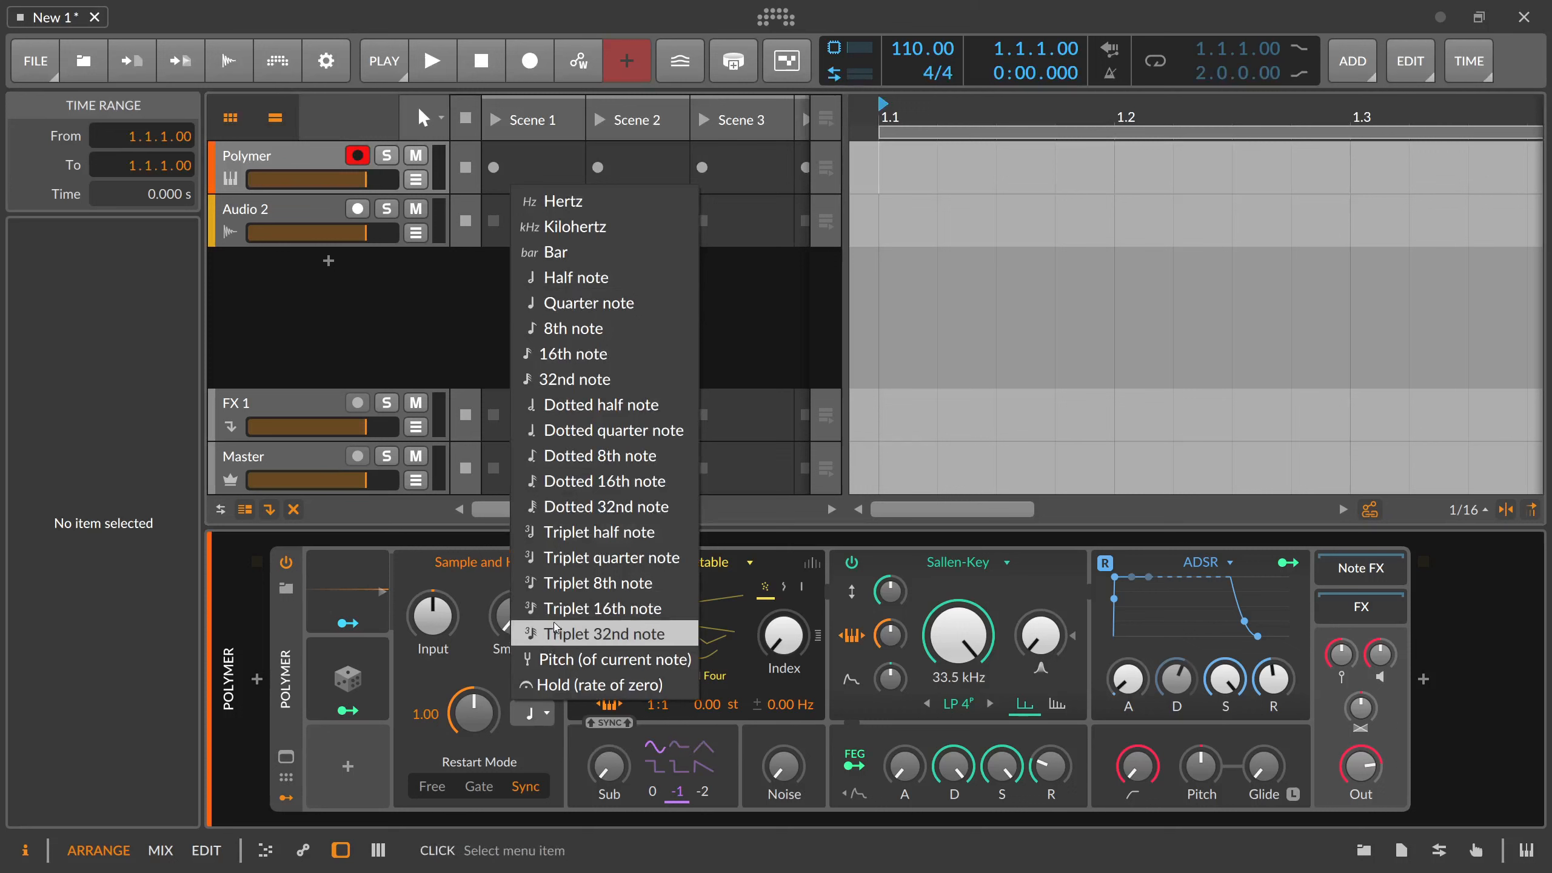
pyautogui.moveTo(558, 617)
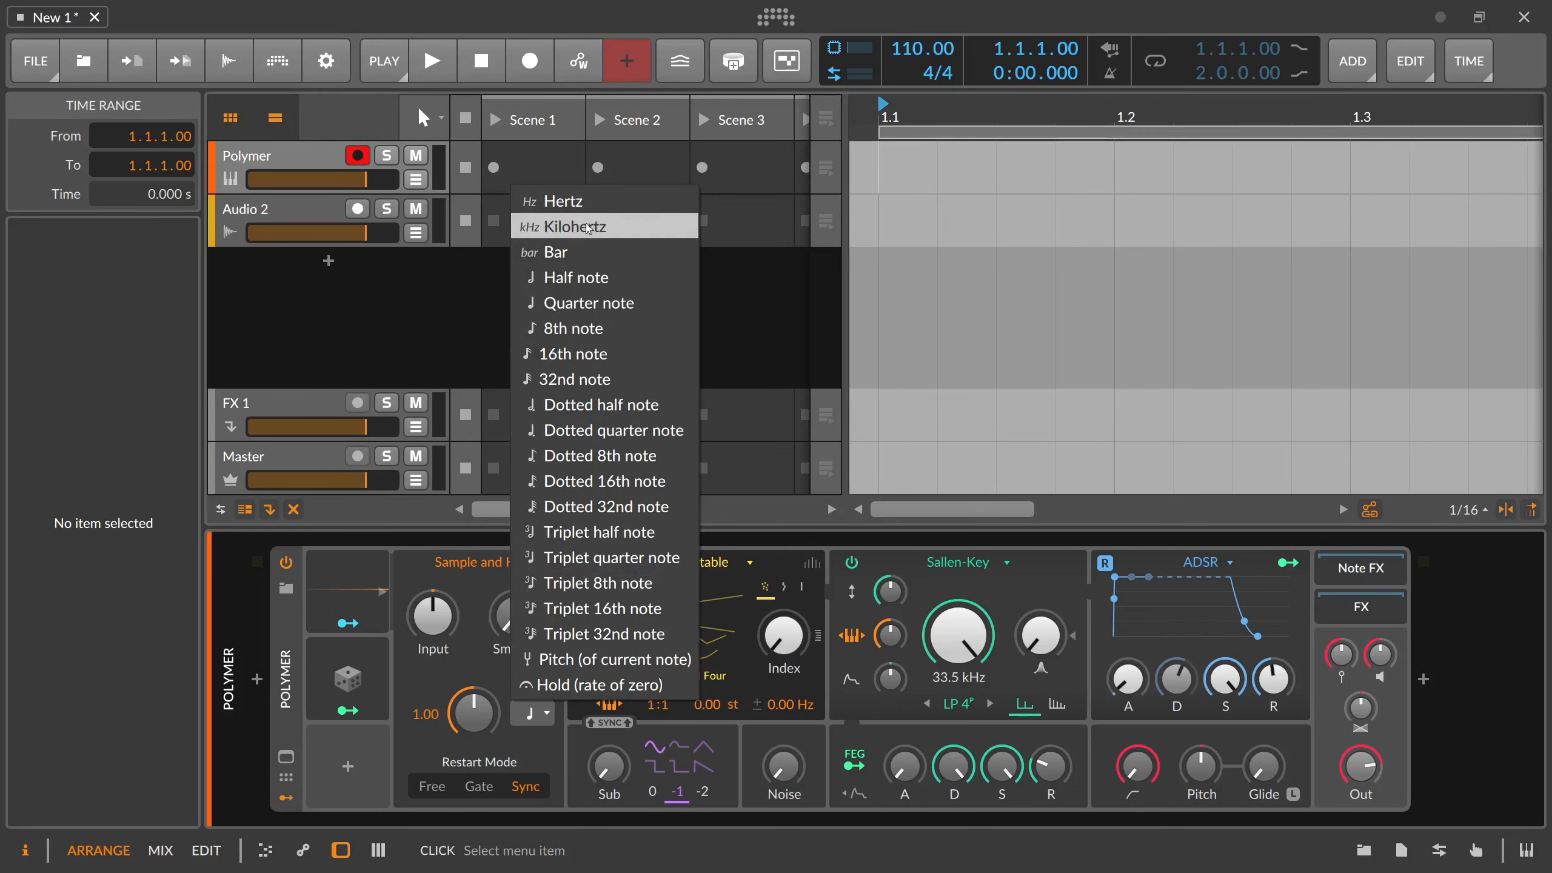
pyautogui.moveTo(585, 235)
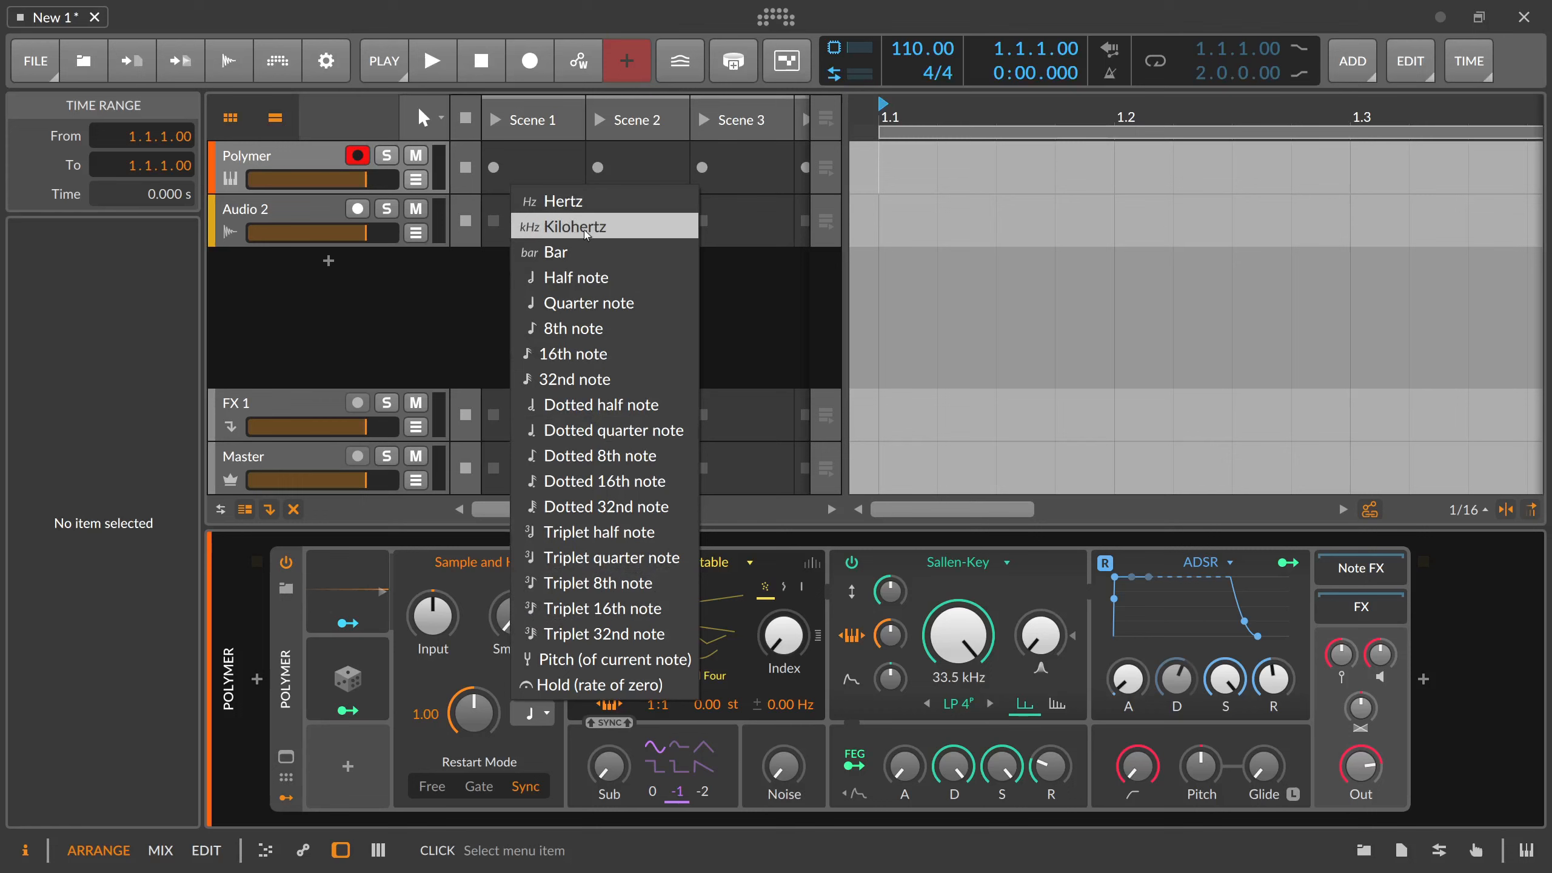
pyautogui.moveTo(546, 253)
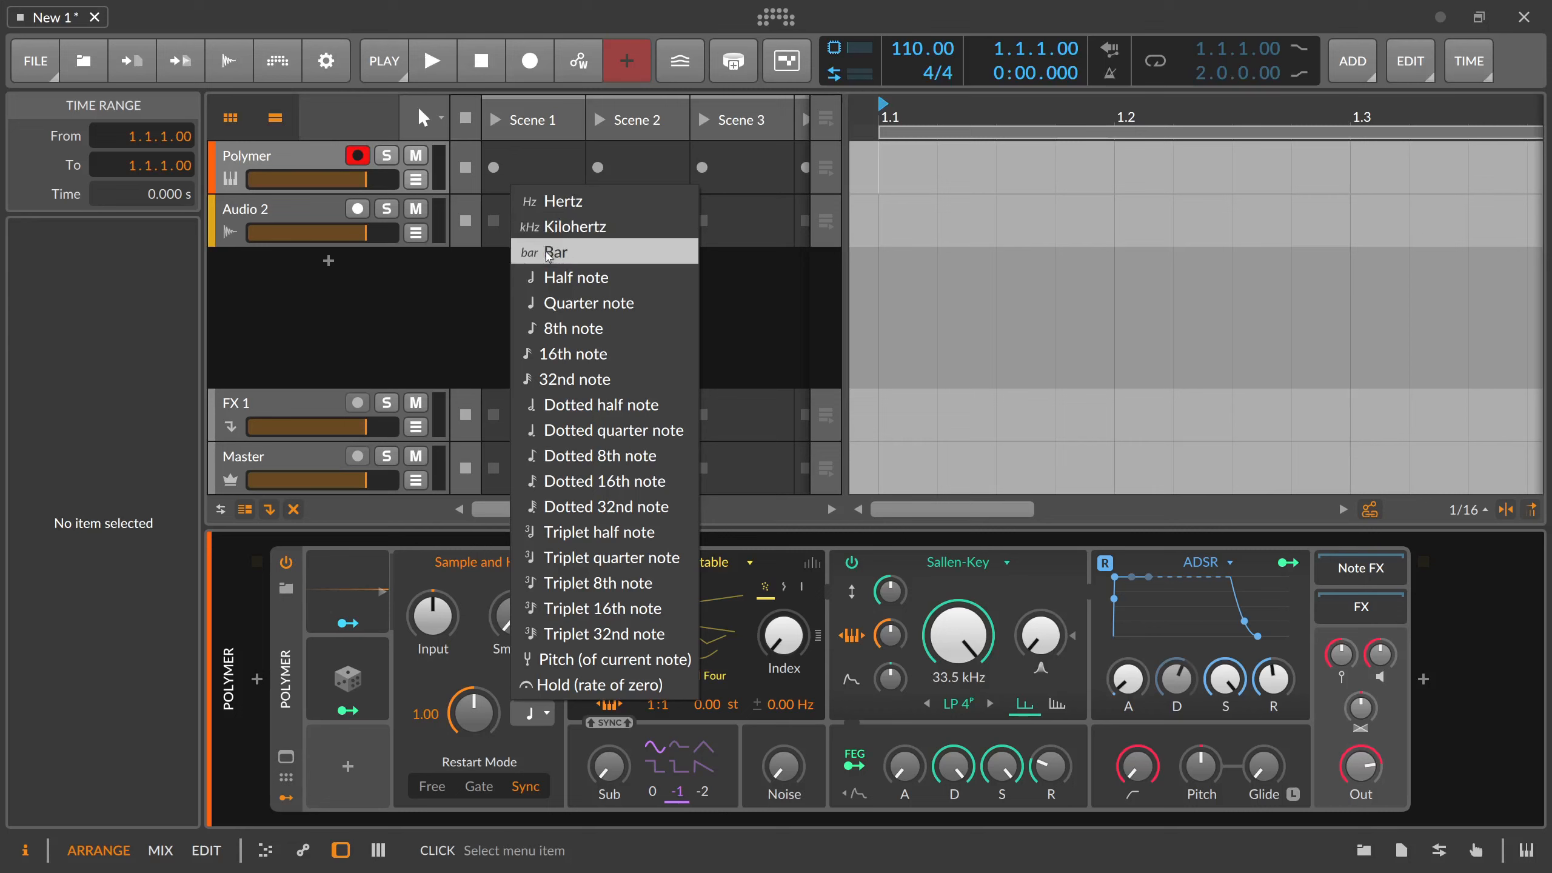
pyautogui.moveTo(563, 325)
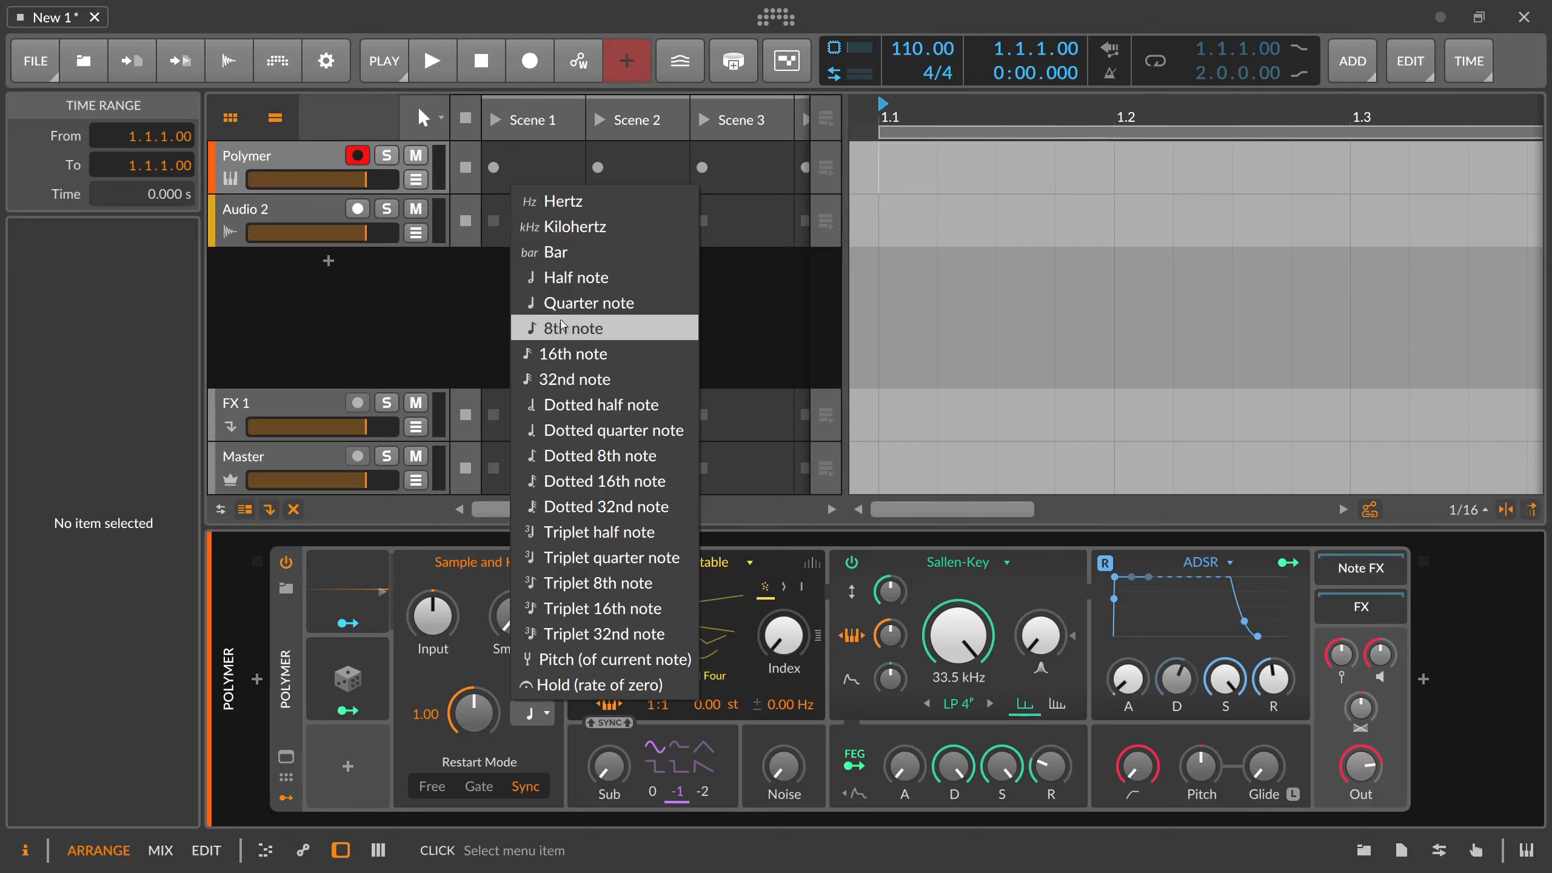
pyautogui.moveTo(577, 278)
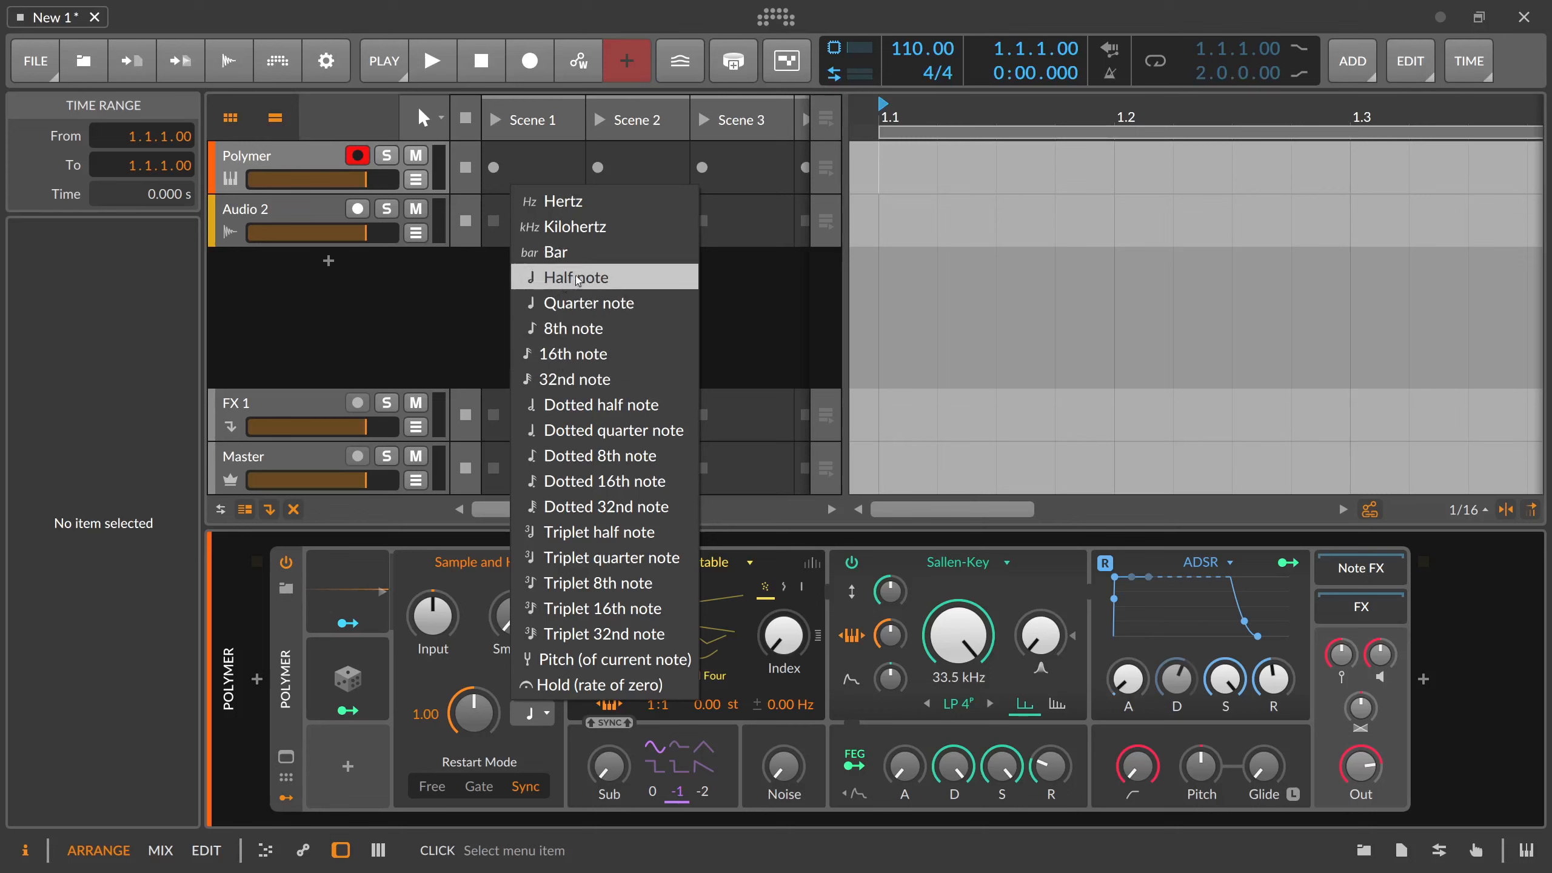
pyautogui.moveTo(580, 303)
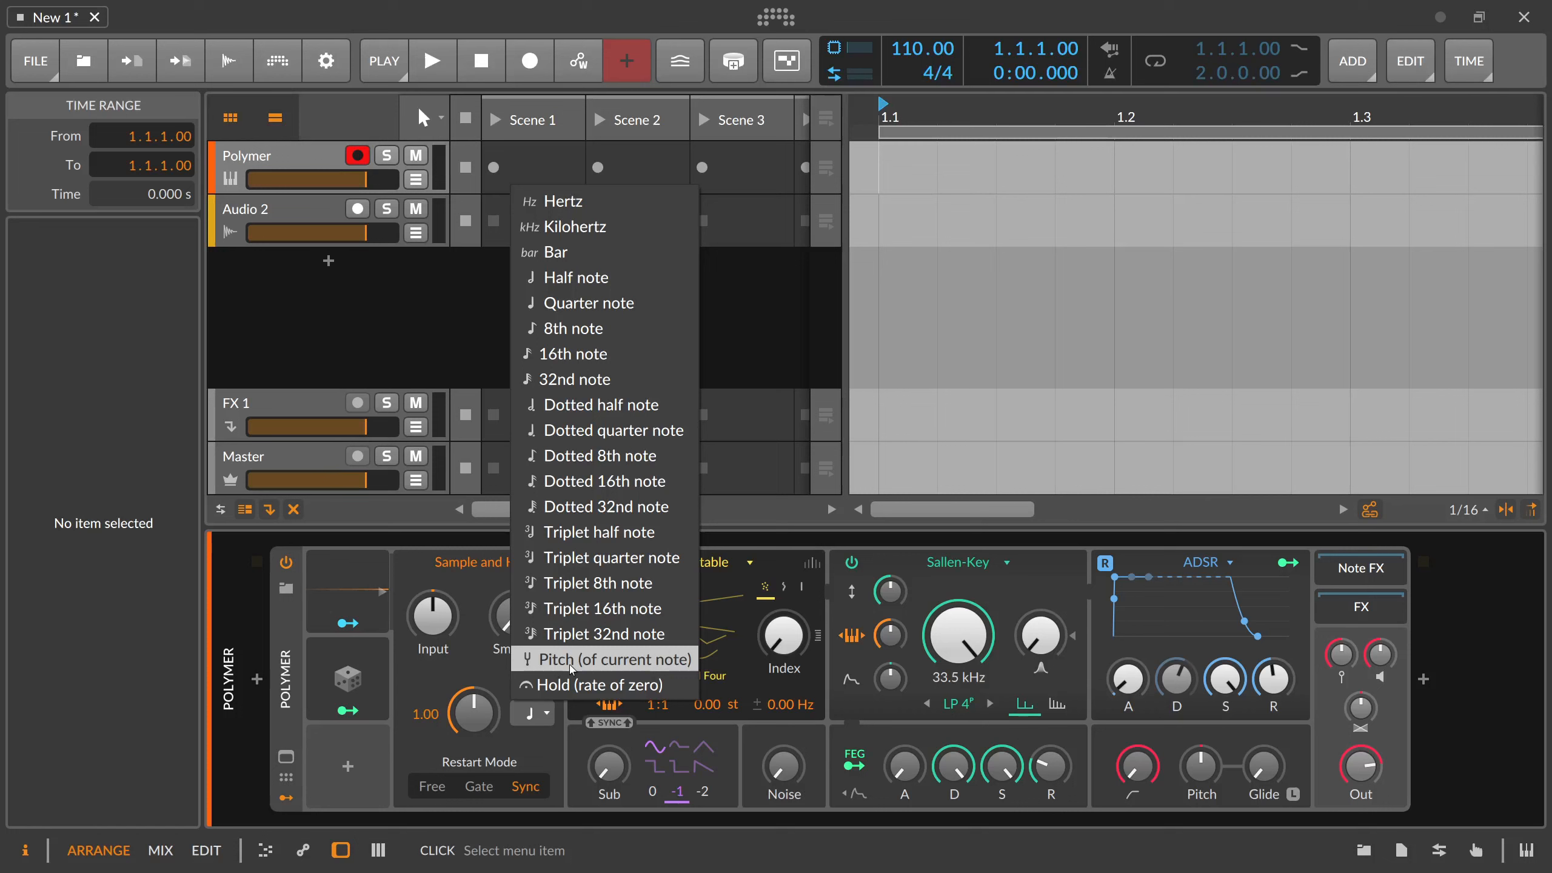
pyautogui.moveTo(583, 685)
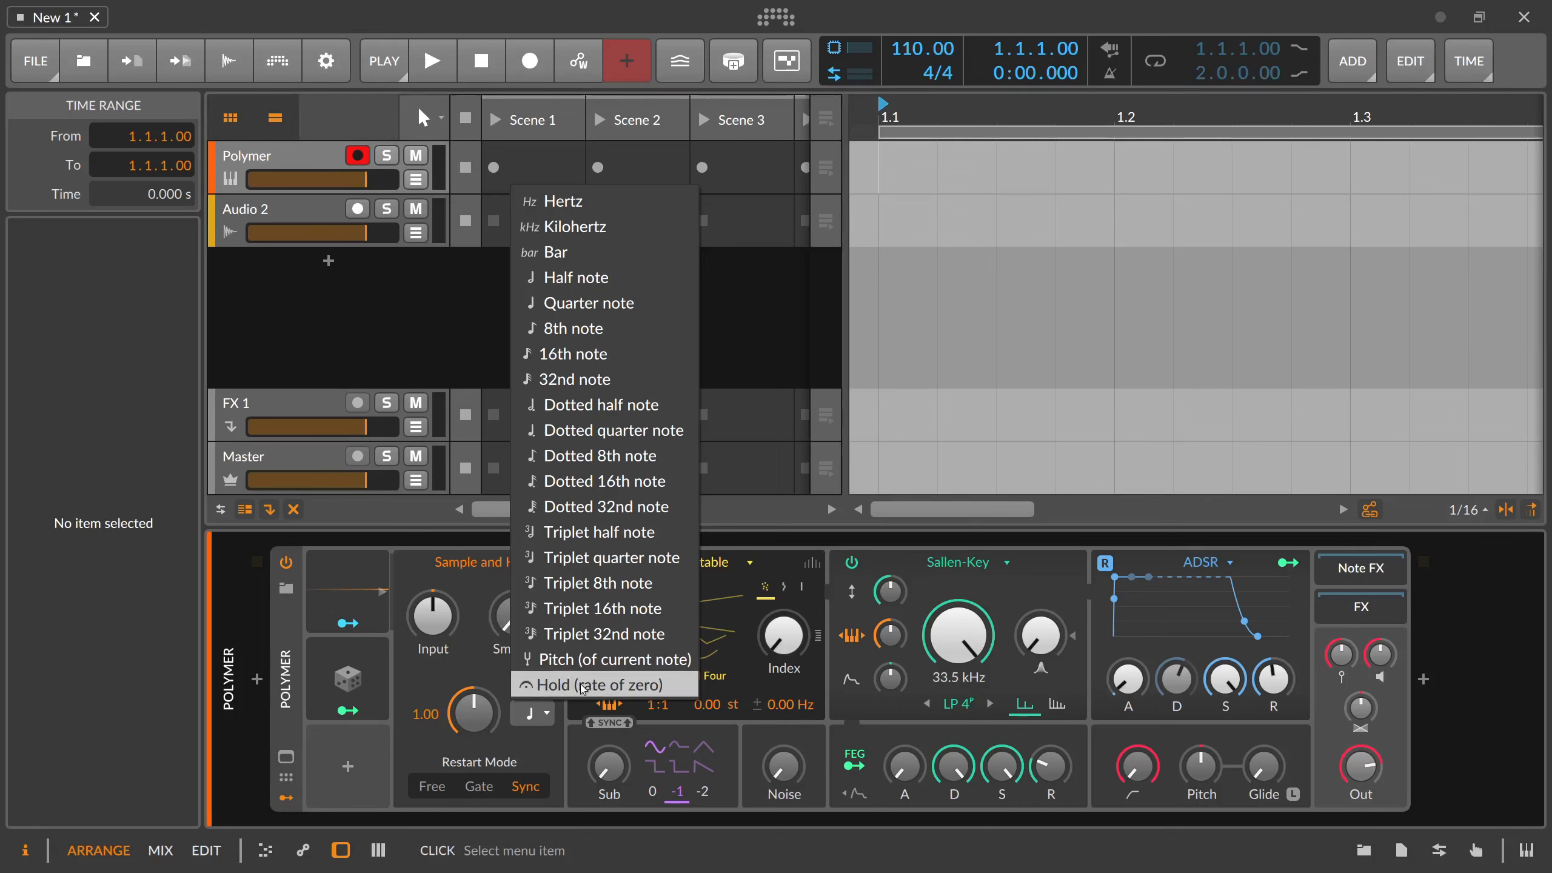
pyautogui.moveTo(557, 688)
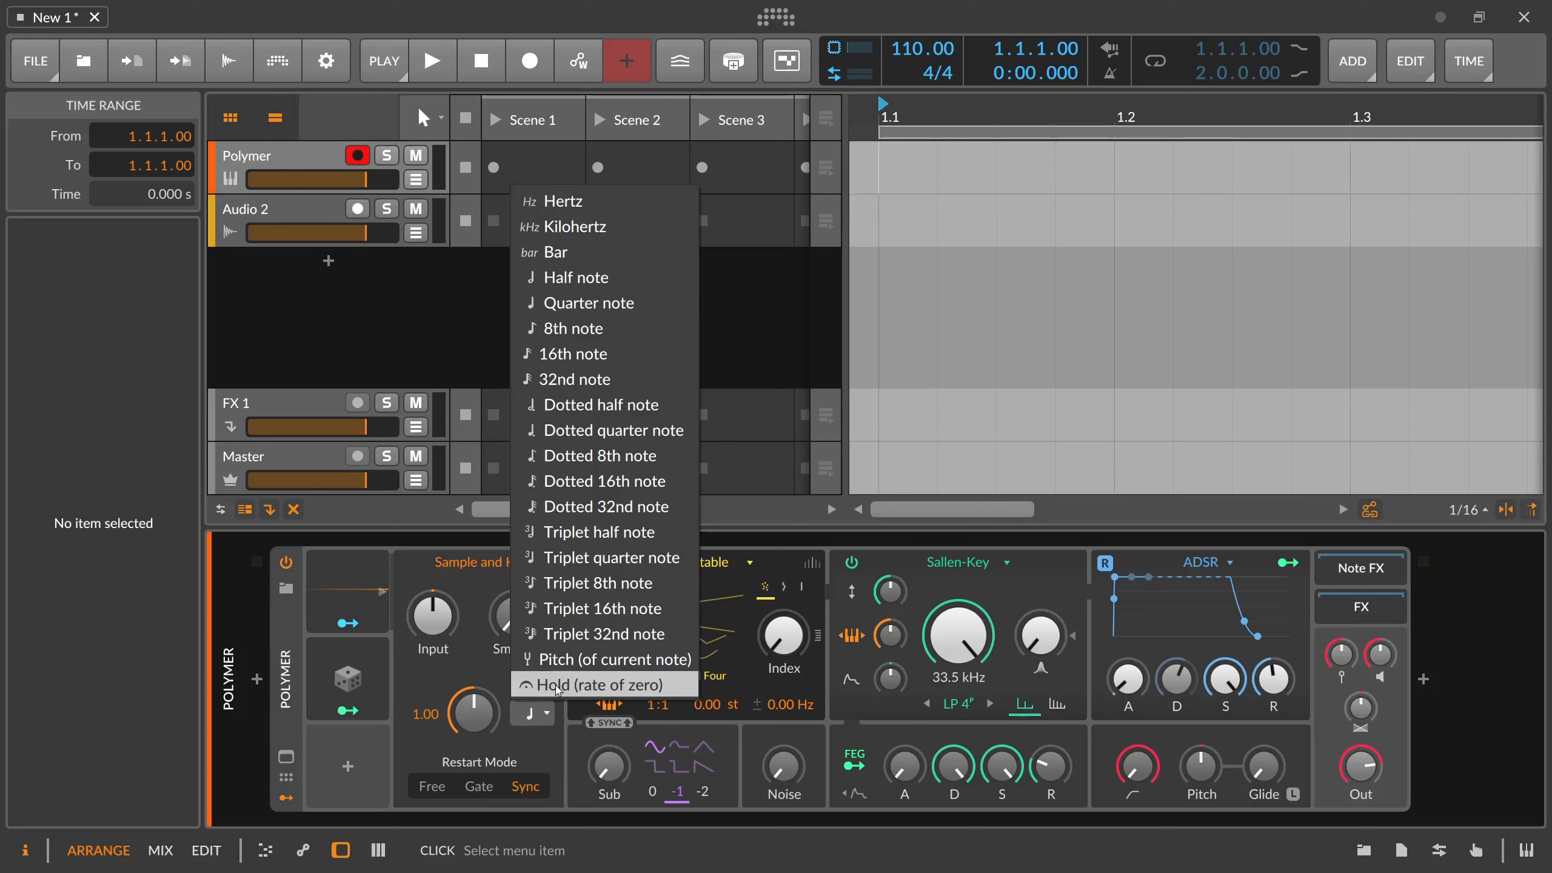
# Choose Hold (rate of zero) as the Sample and Hold rate timebase
pyautogui.click(603, 684)
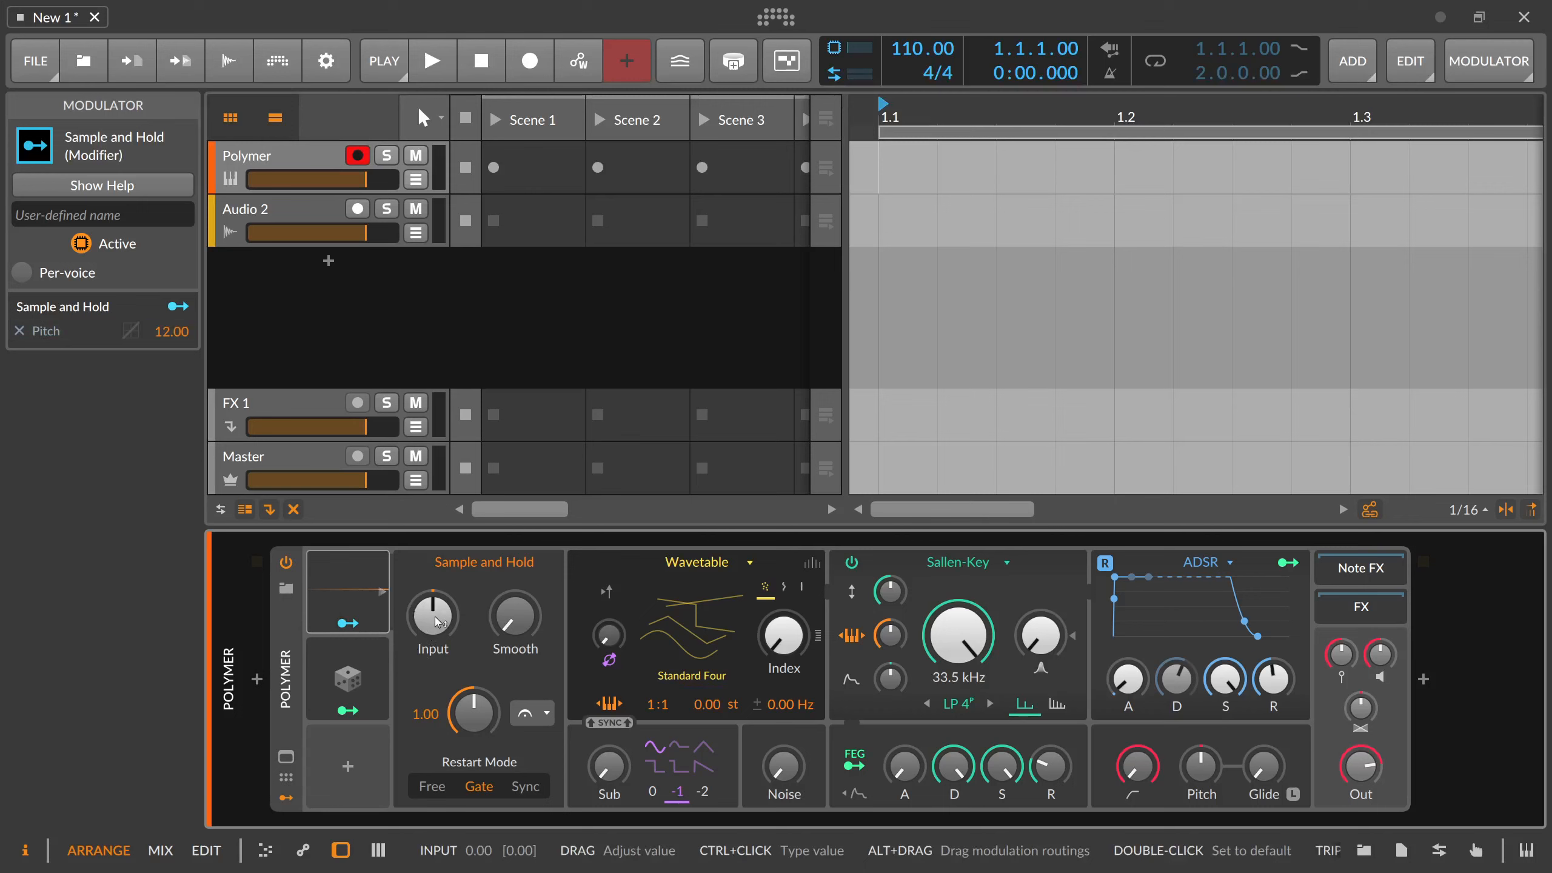
pyautogui.moveTo(433, 602)
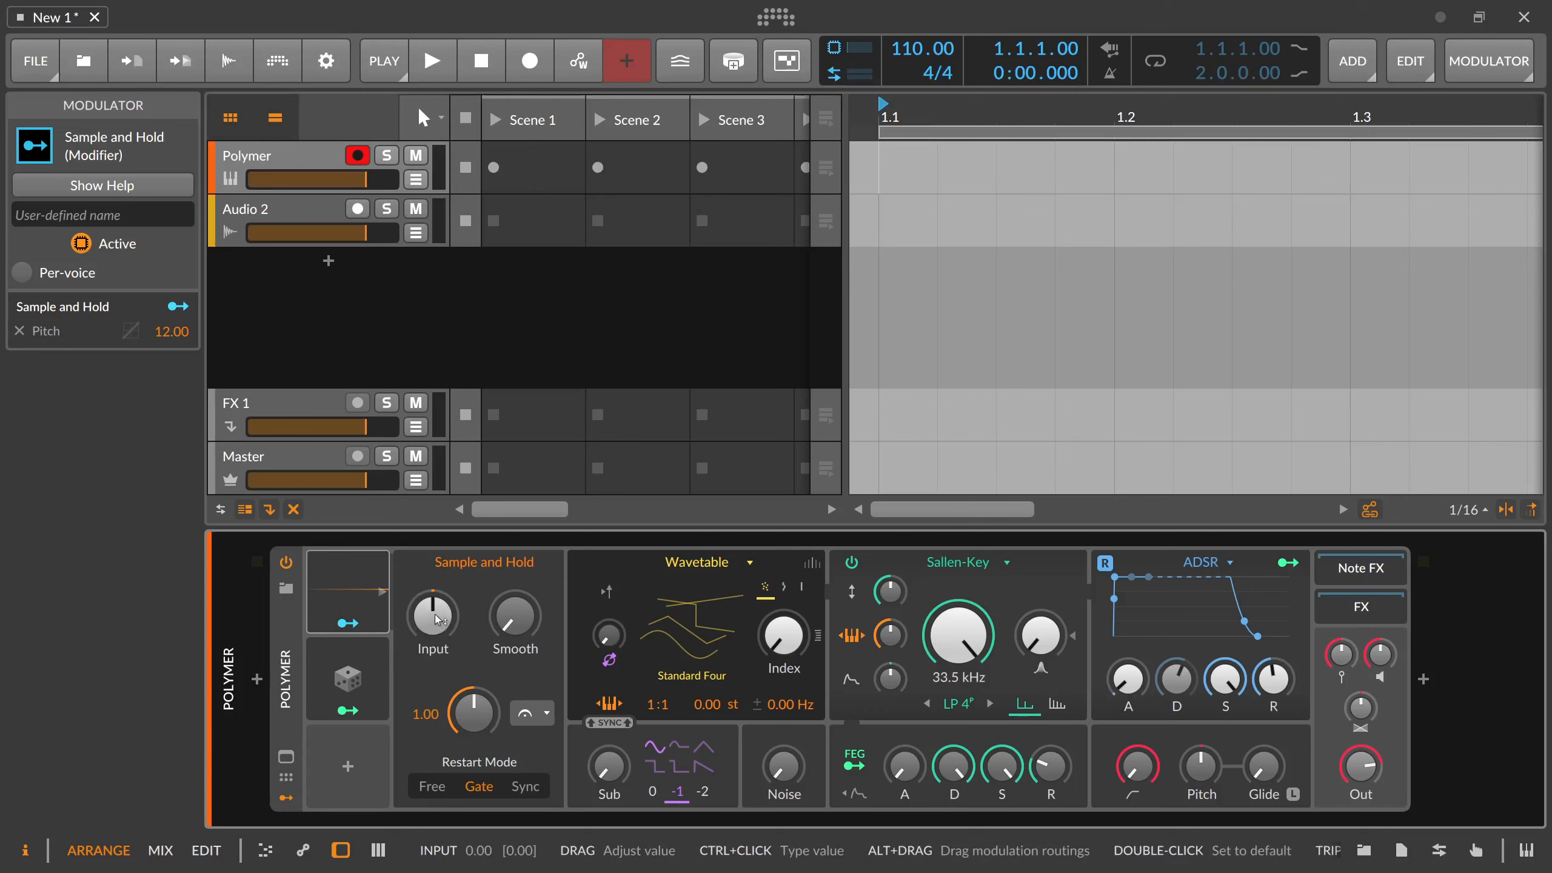
pyautogui.moveTo(426, 615)
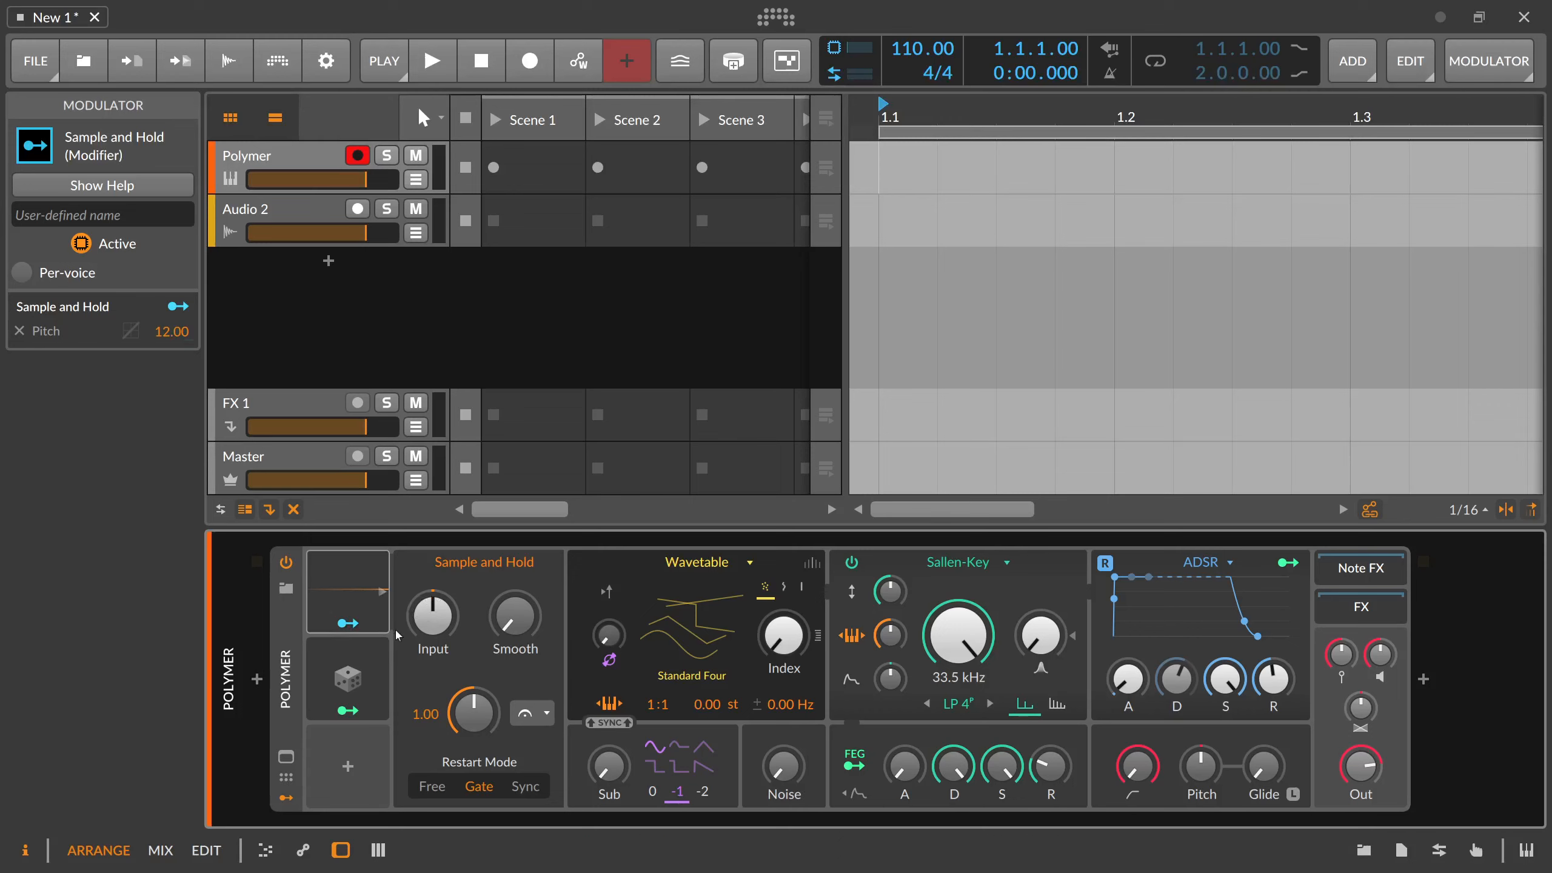
pyautogui.moveTo(494, 576)
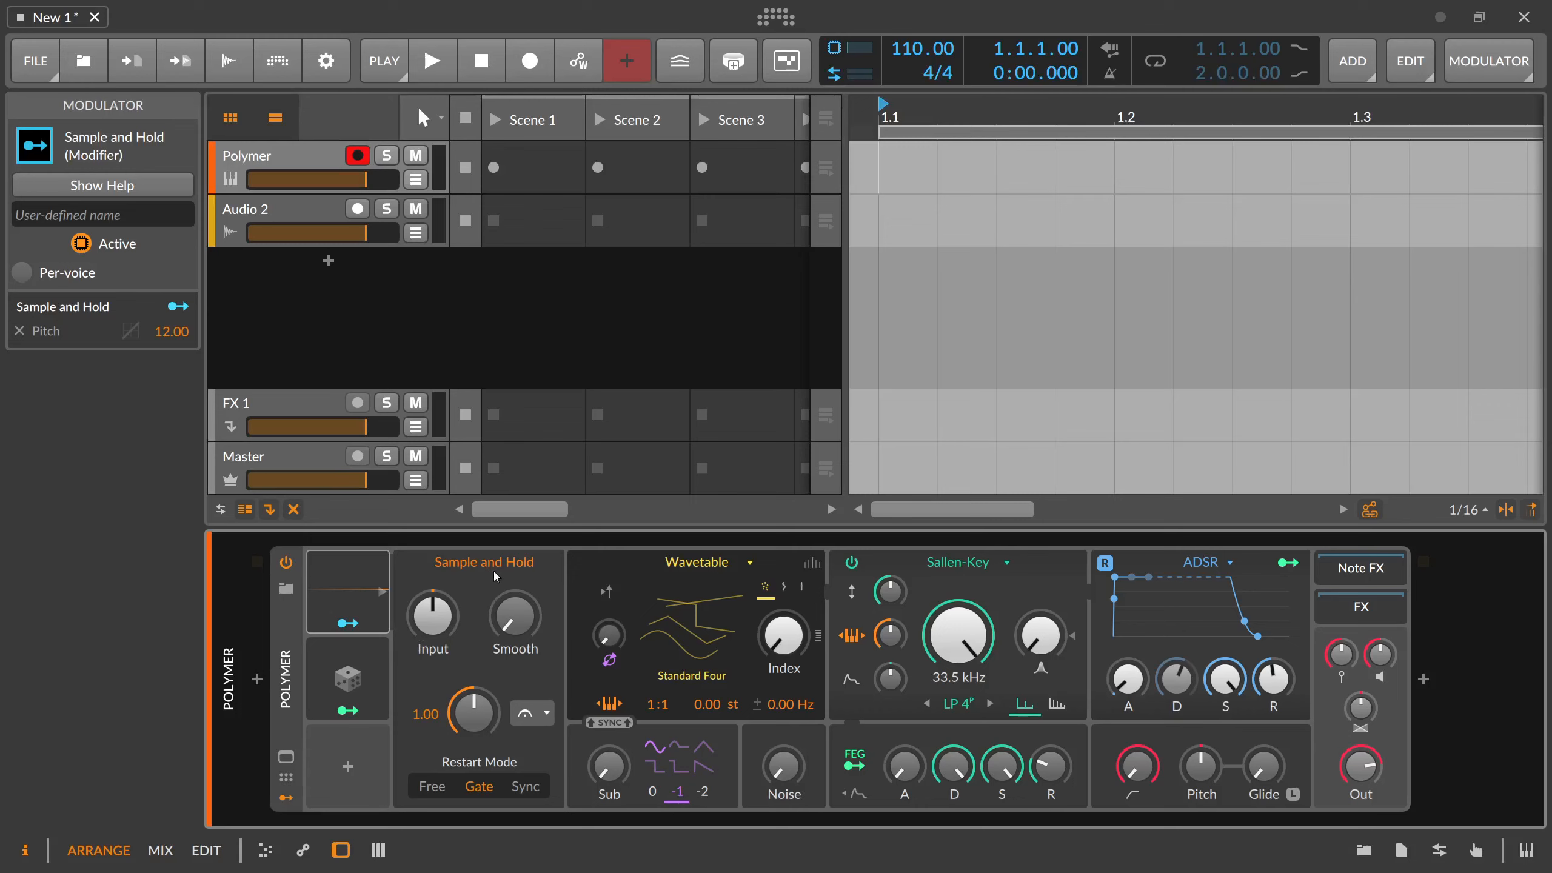